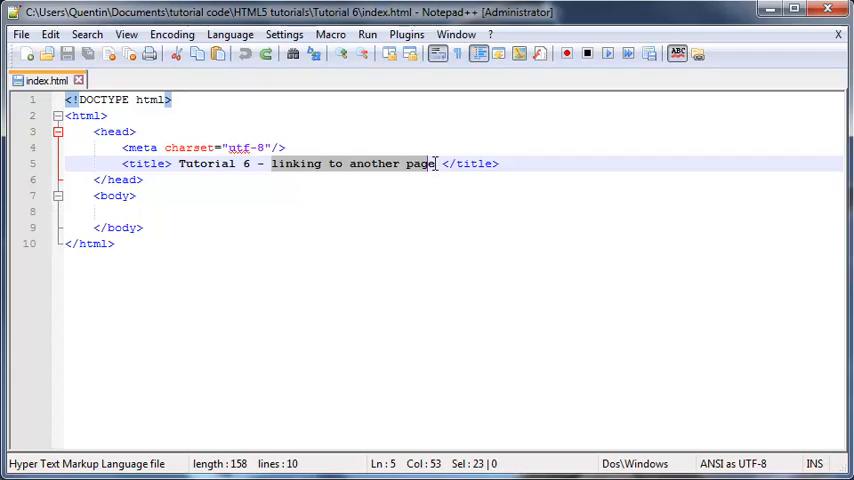
Select the whole index.html markup to copy it into a new document
left_click(242, 212)
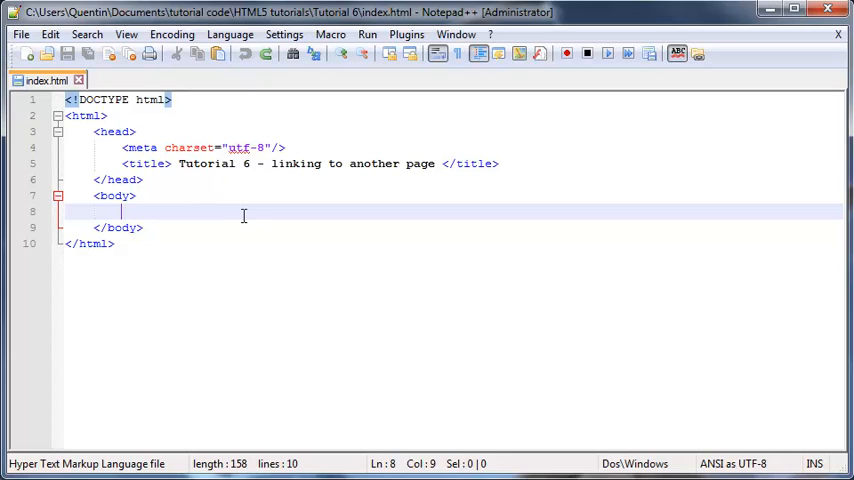
key("ctrl+a")
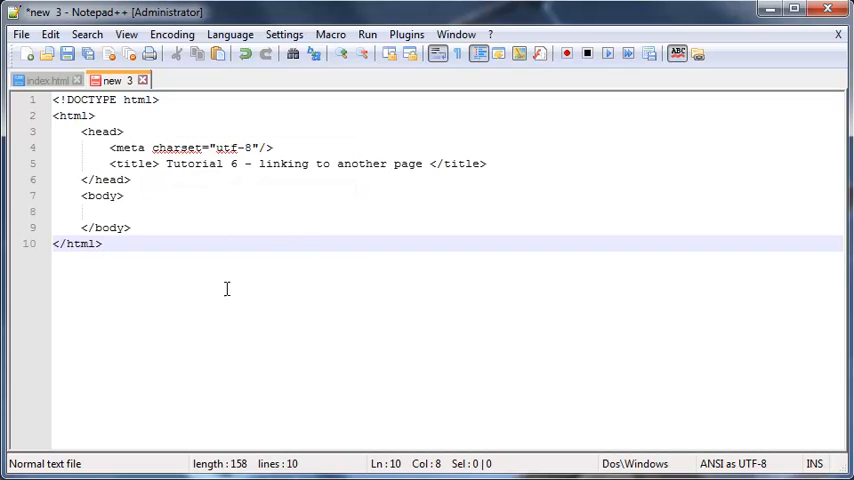
Start Save As and name the new document second_page.html
left_click(20, 34)
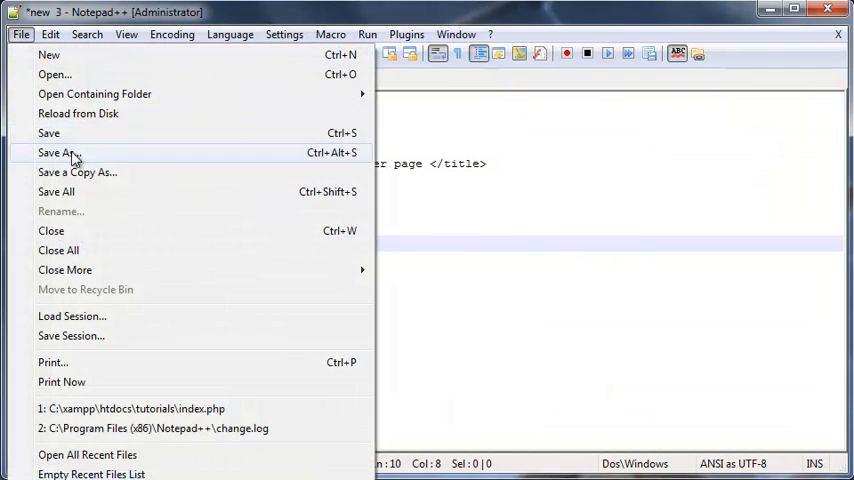
left_click(58, 152)
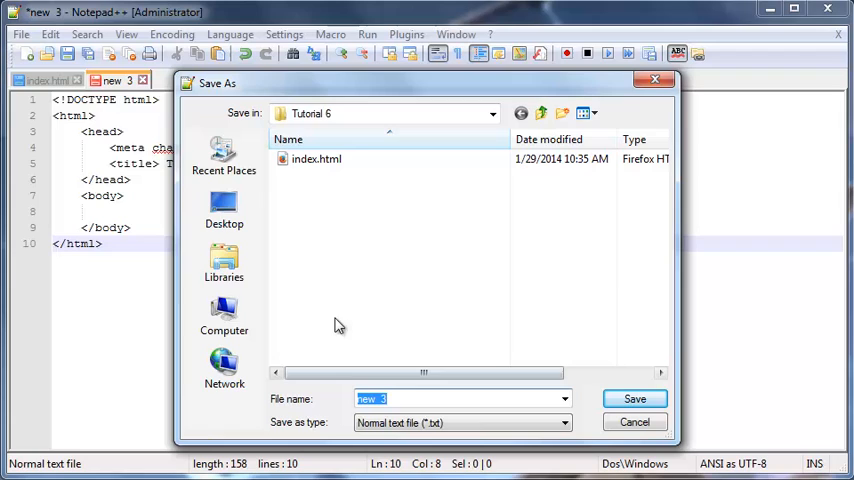
type("secondp")
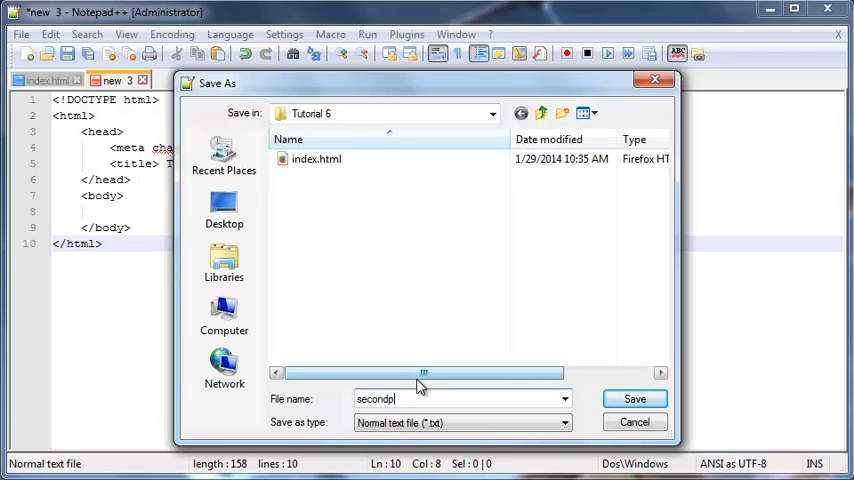
type("_pagee")
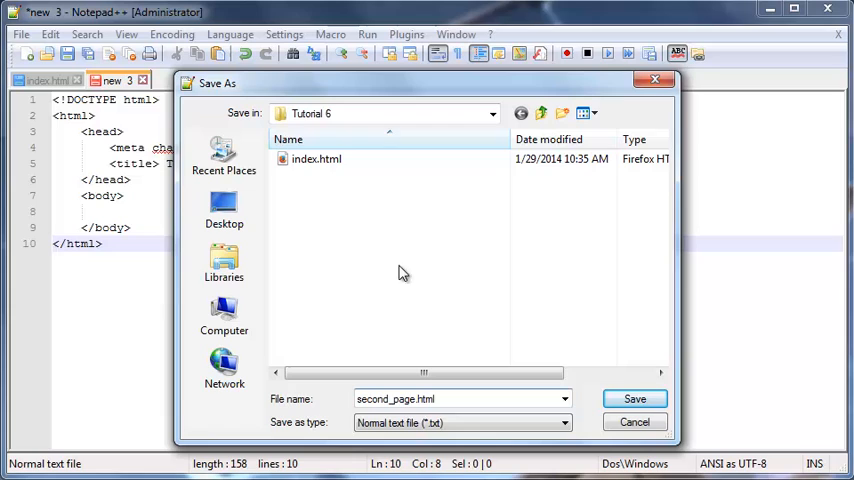
mouse_move(372, 138)
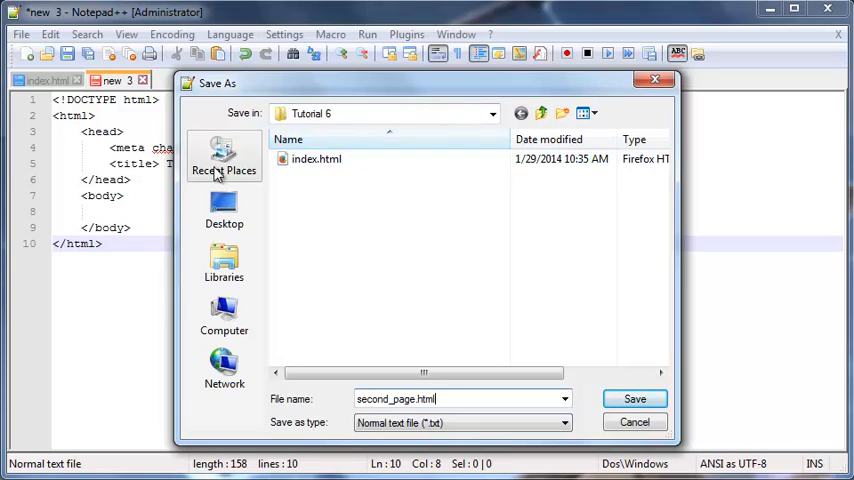
Browse into the Tutorial 6 folder and save second_page.html there
left_click(540, 112)
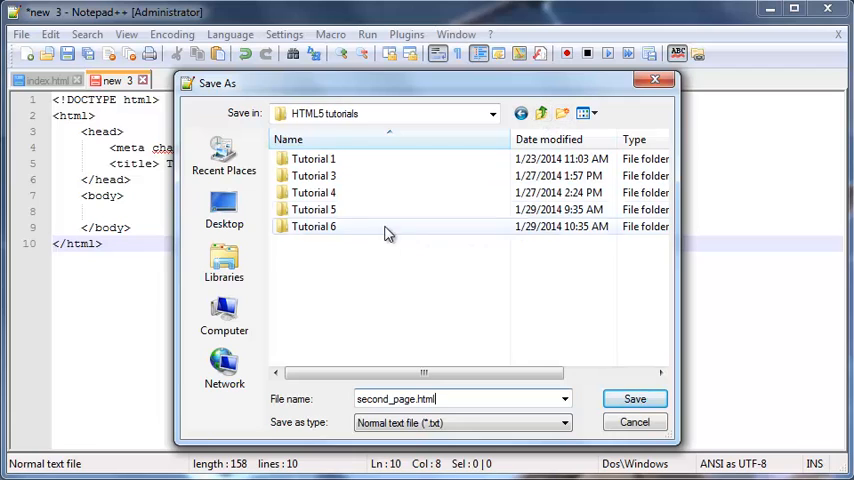
mouse_move(350, 176)
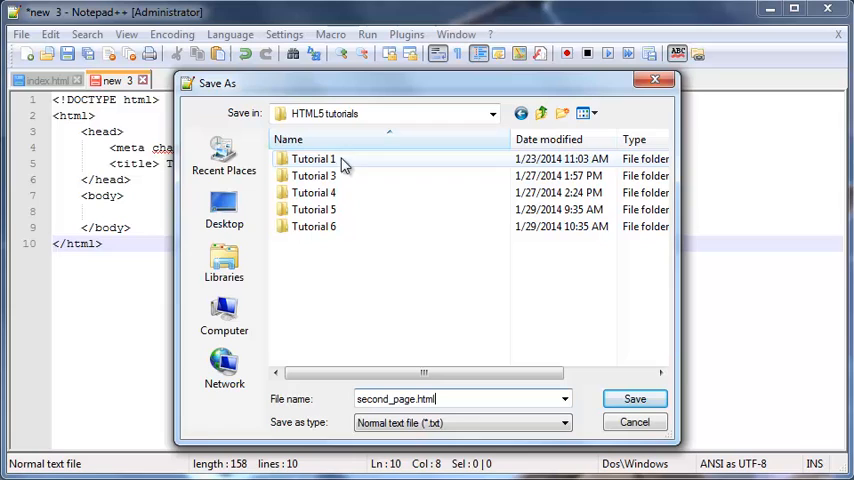
mouse_move(284, 226)
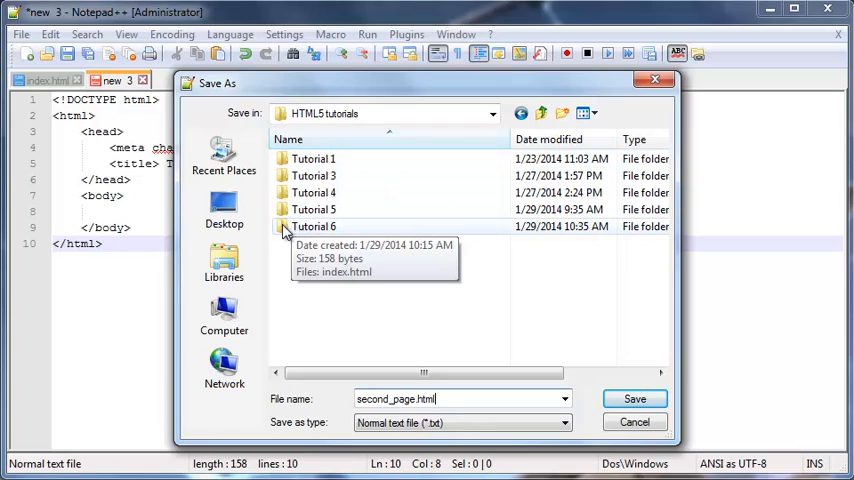
double_click(314, 226)
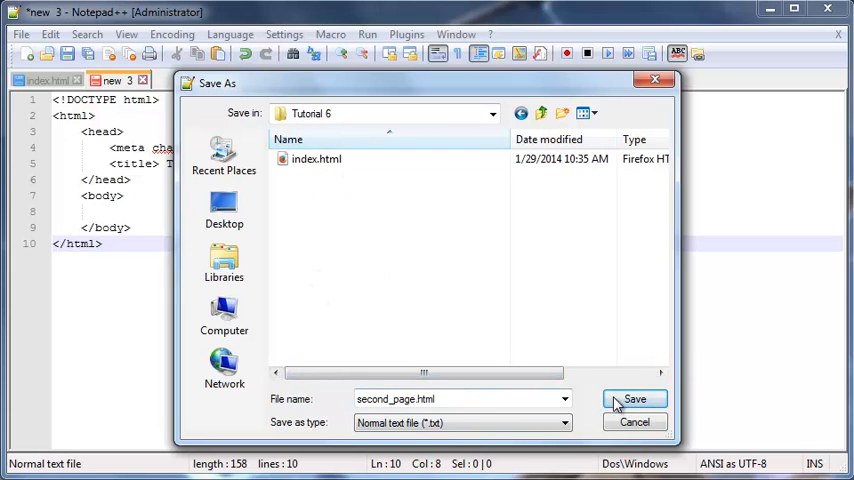
left_click(636, 400)
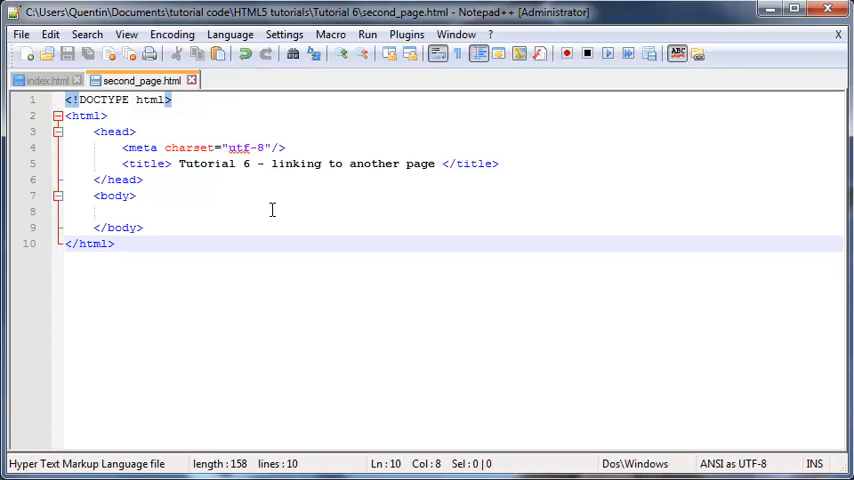
Add an h1 heading reading "Hoome page" inside the body of index.html
left_click(116, 244)
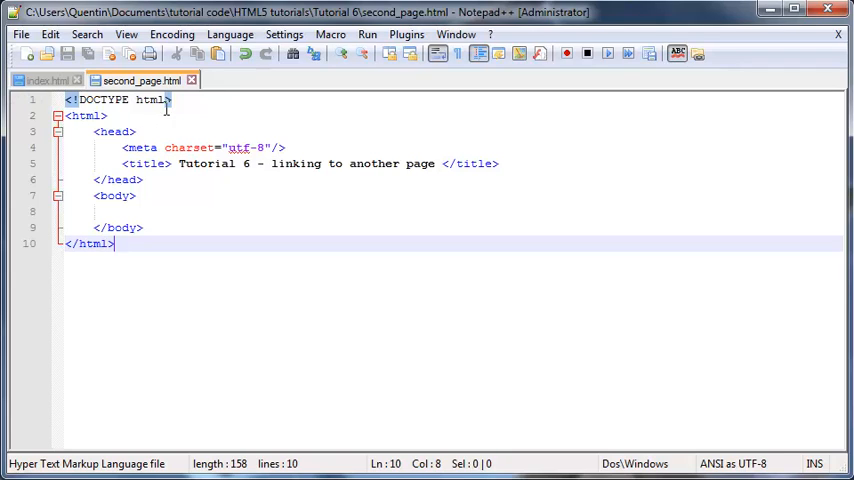
mouse_move(312, 144)
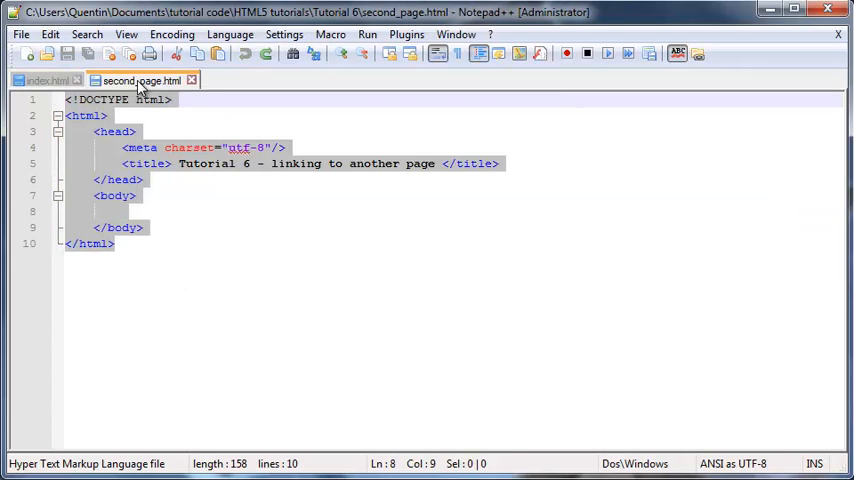
left_click(44, 80)
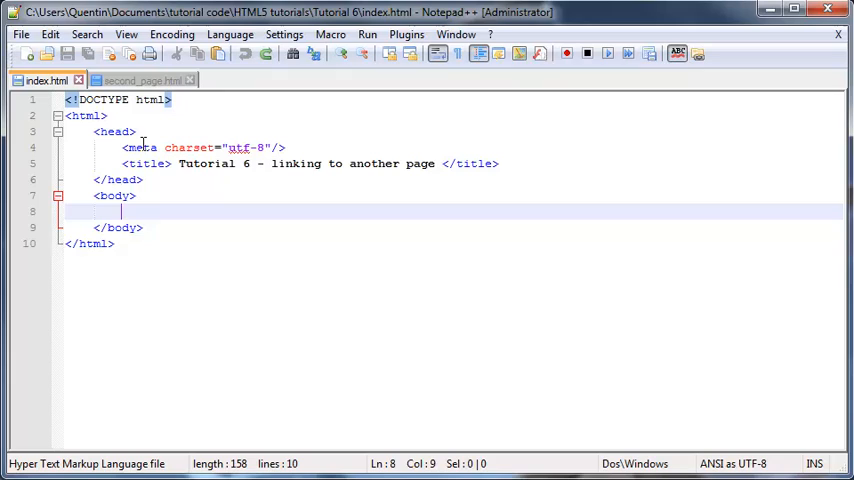
mouse_move(260, 164)
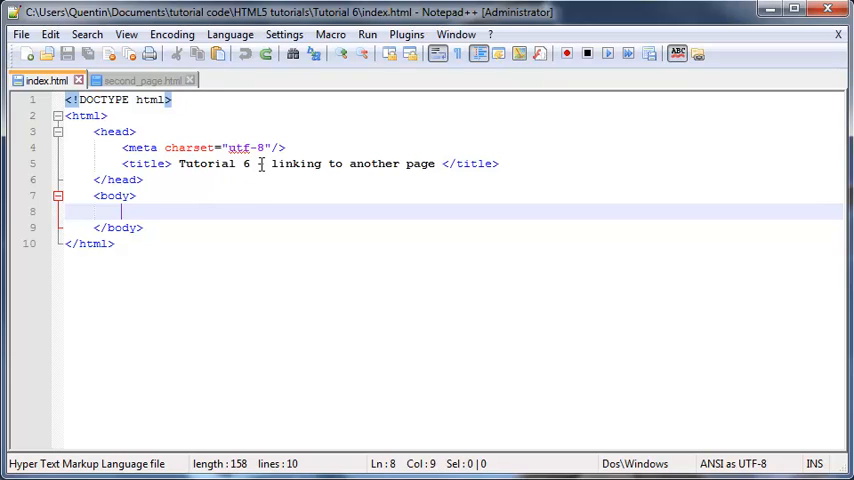
type("<")
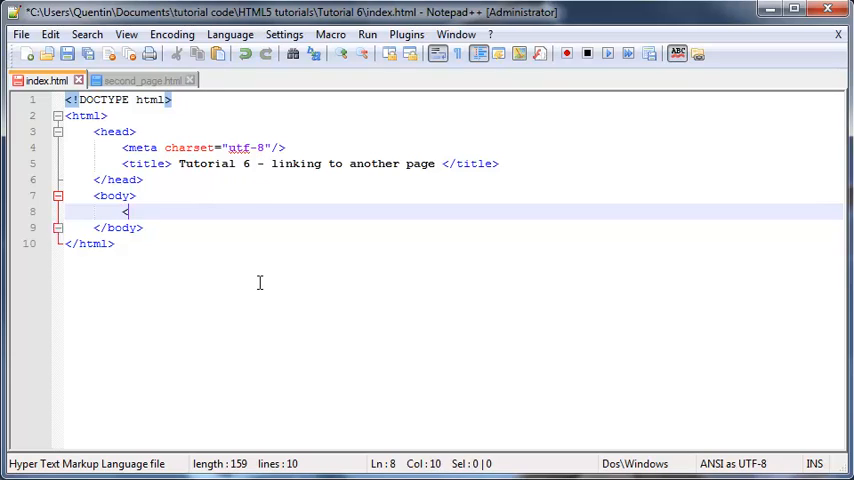
type("h1>")
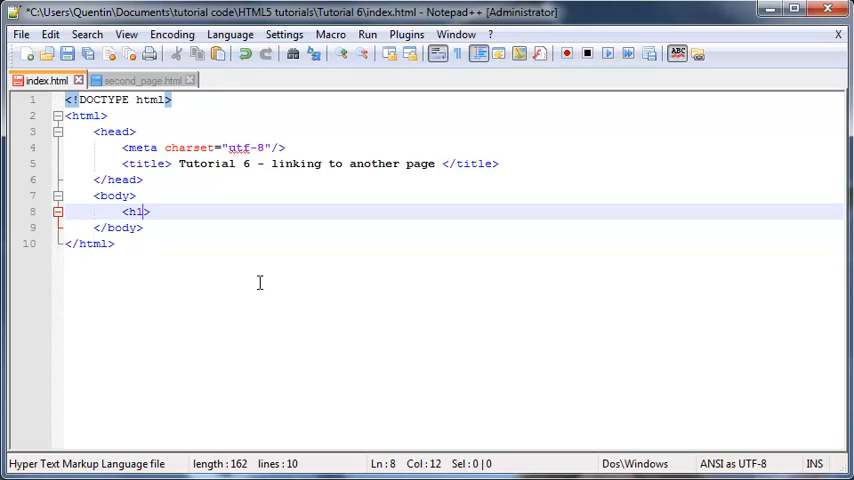
type("</")
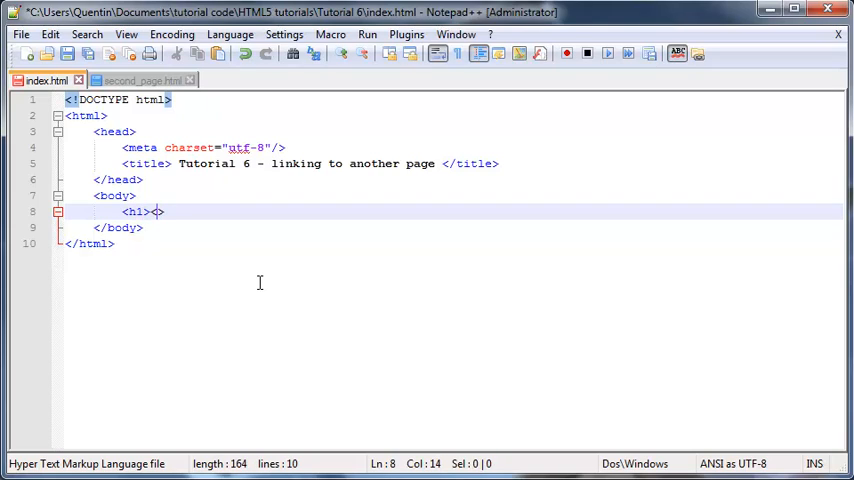
type("/h1>")
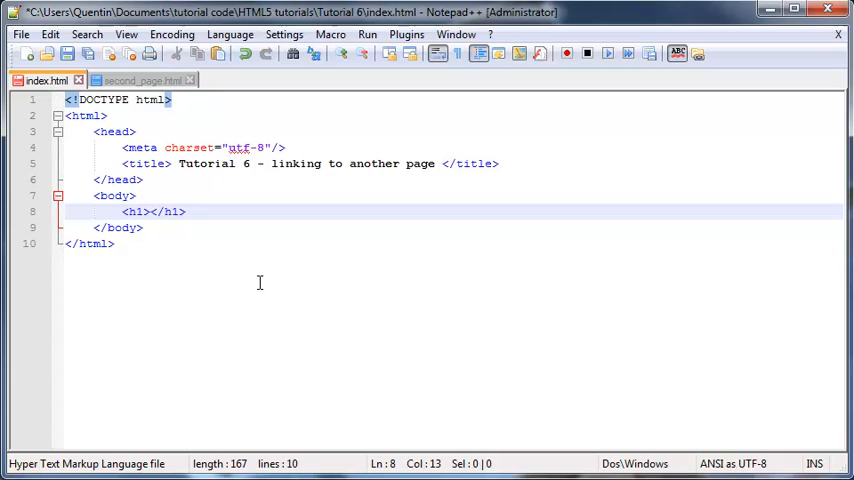
type("Ho")
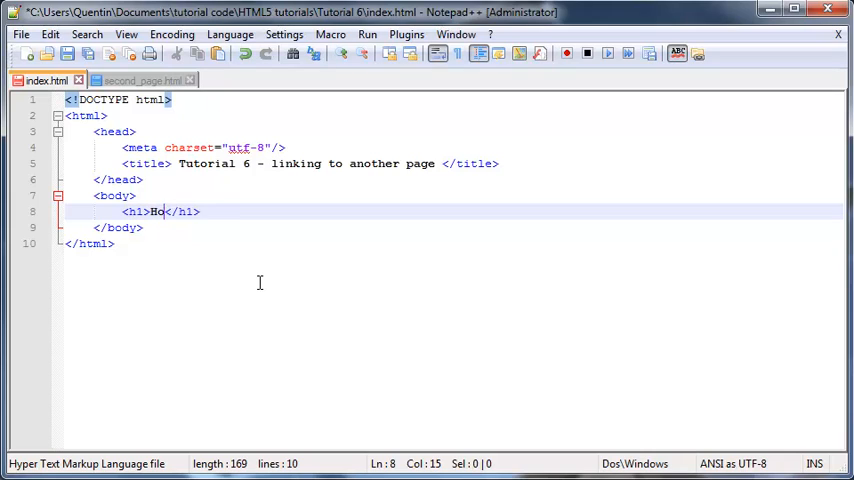
type("ome page")
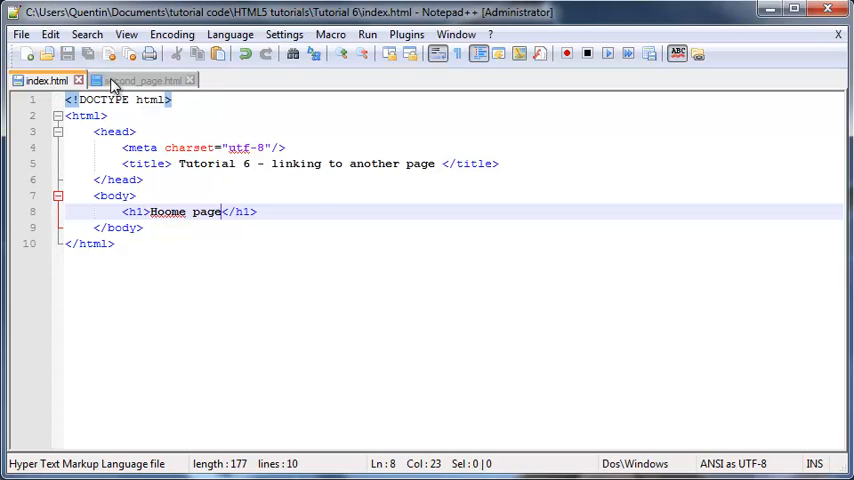
Give second_page.html an h1 heading reading "This is the second page!"
left_click(140, 80)
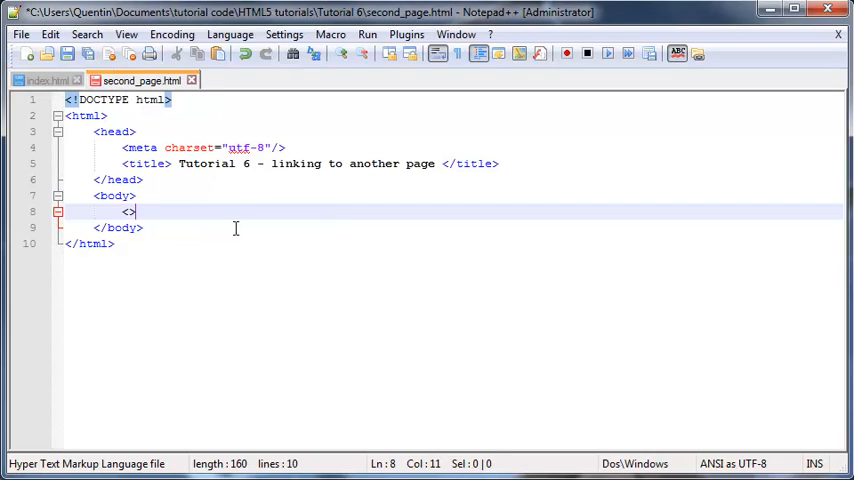
type("h1")
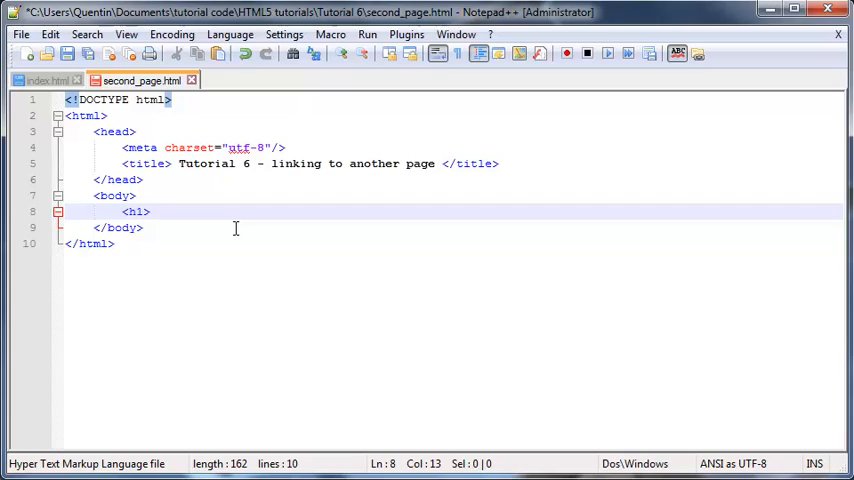
type("</h1>")
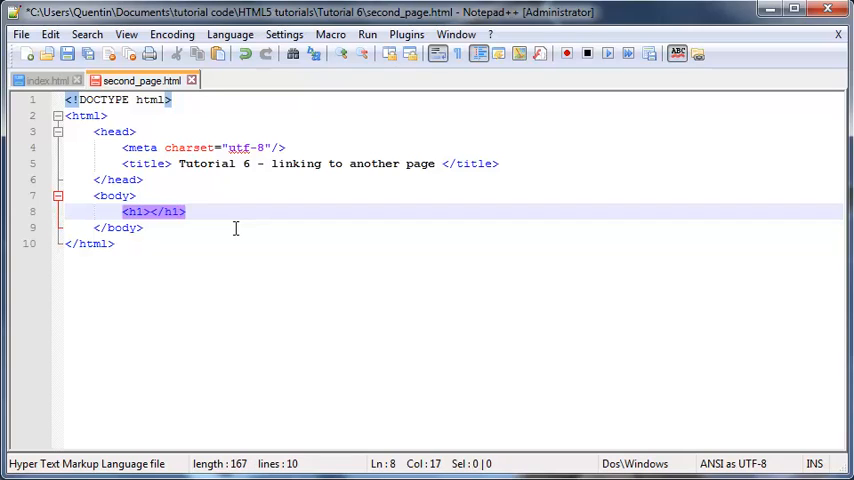
type("T")
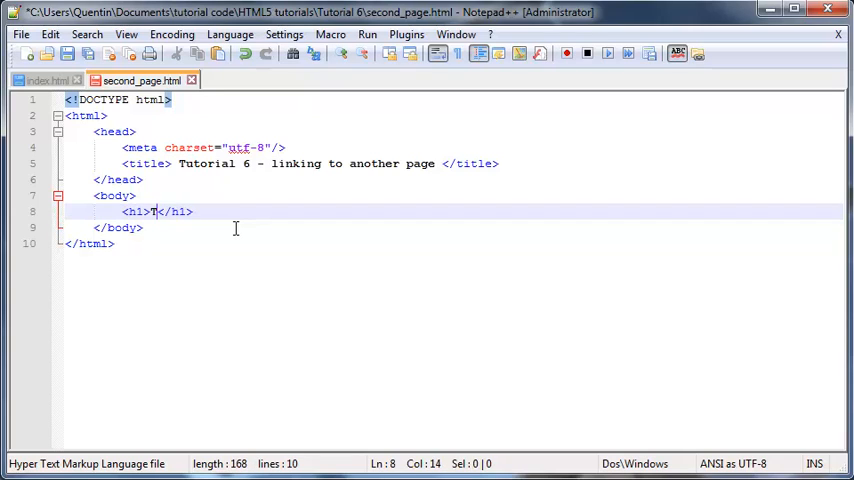
type("his is the se")
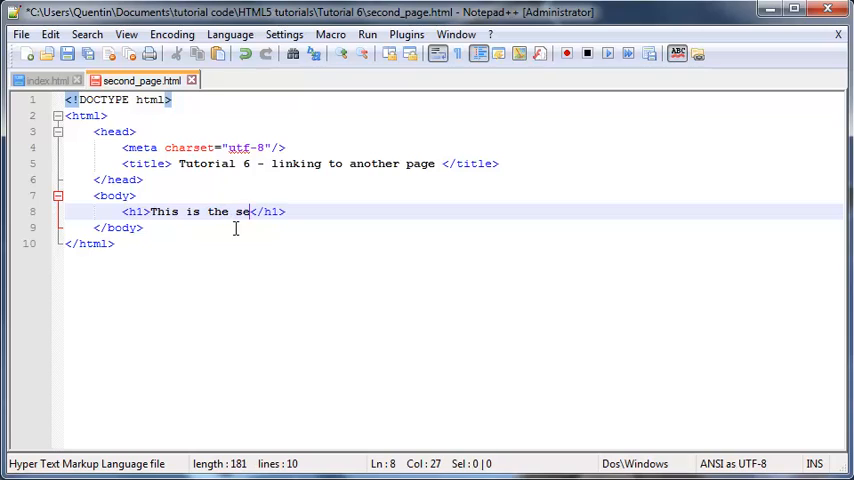
type("cond page")
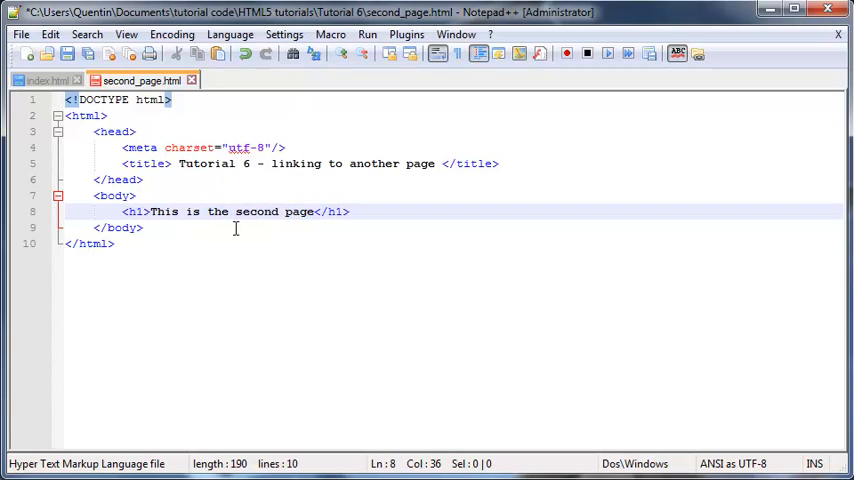
type("!")
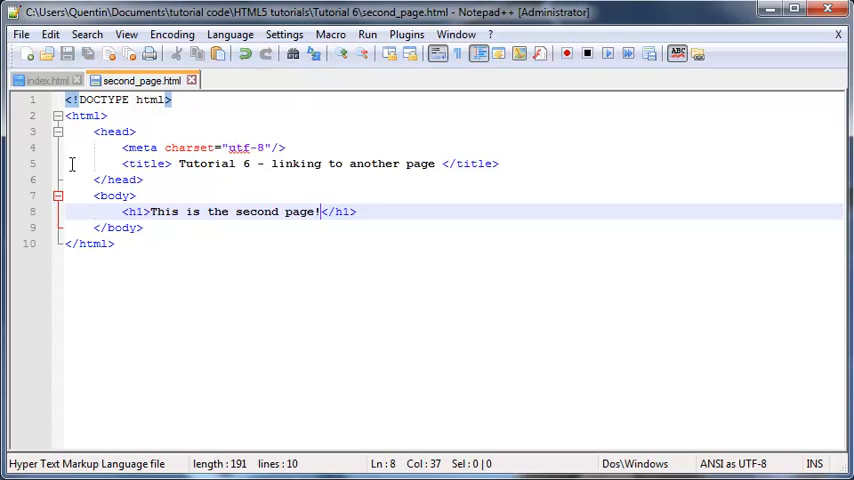
Add an empty paragraph element below the heading in index.html
left_click(44, 80)
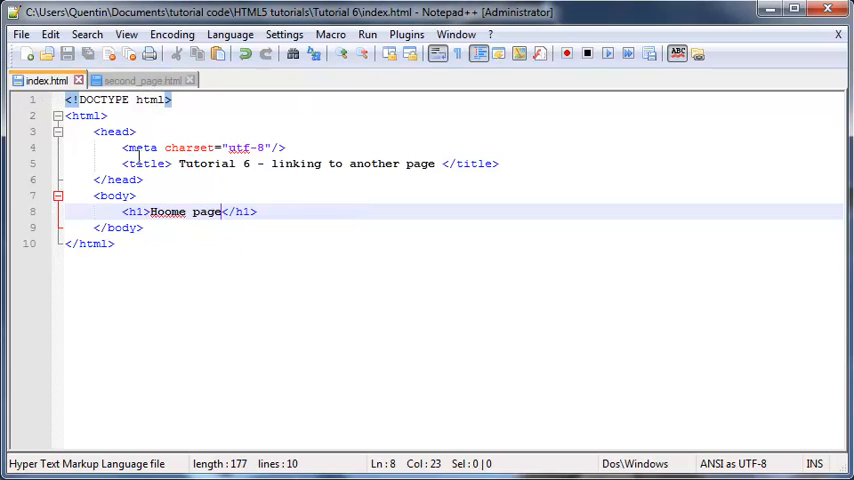
left_click(140, 80)
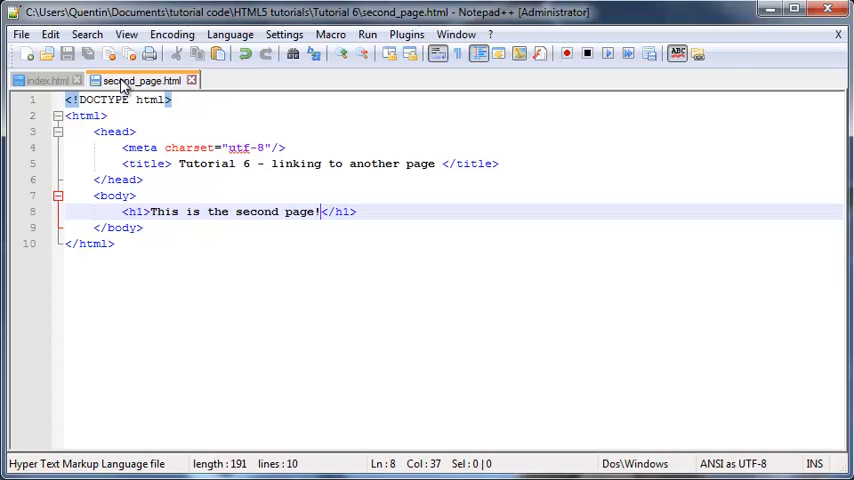
left_click(44, 80)
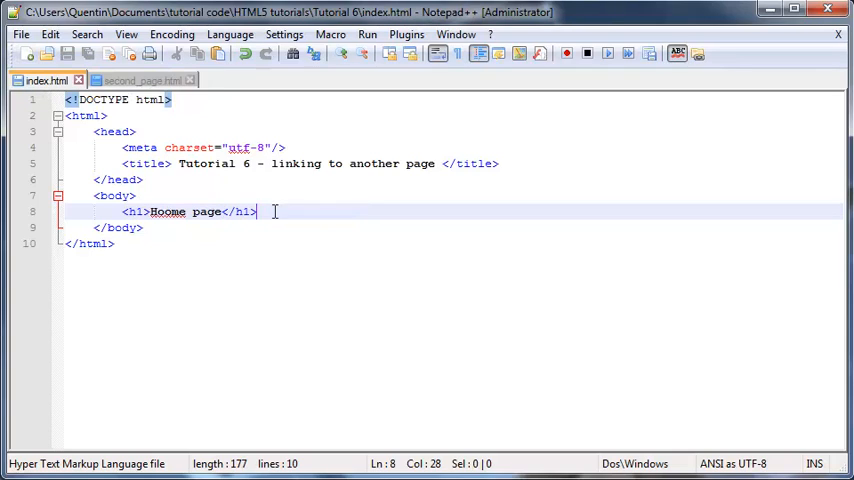
mouse_move(664, 288)
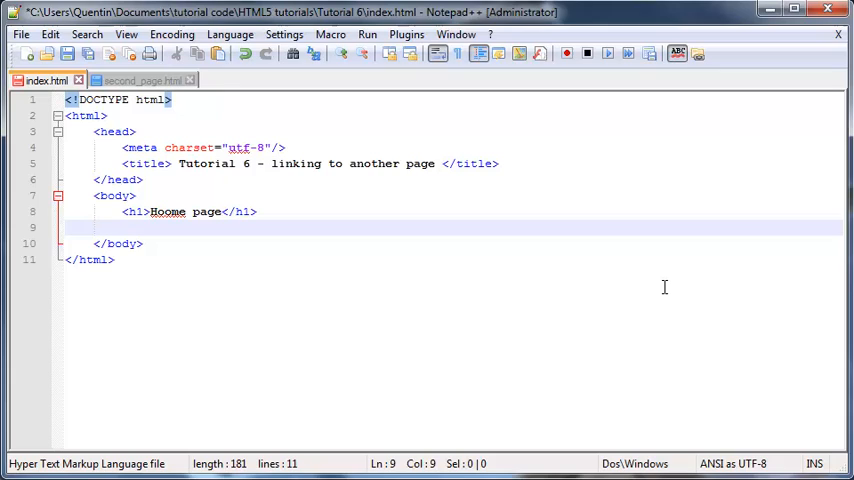
type("<>")
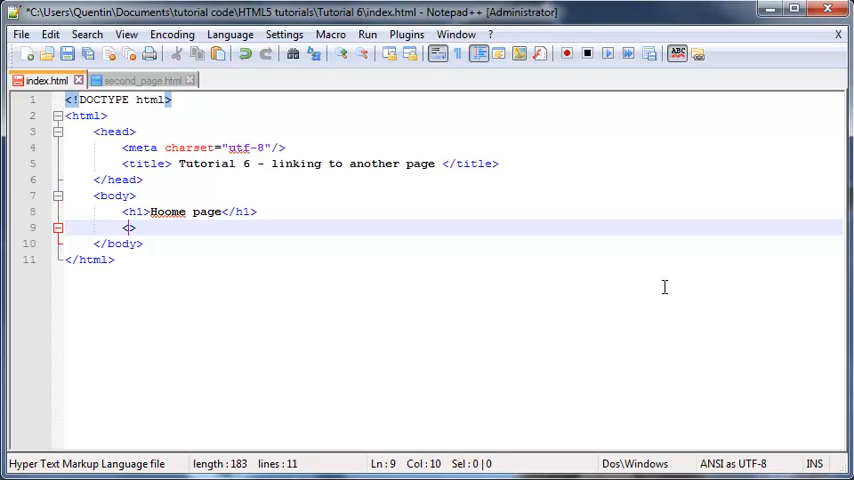
type("p></")
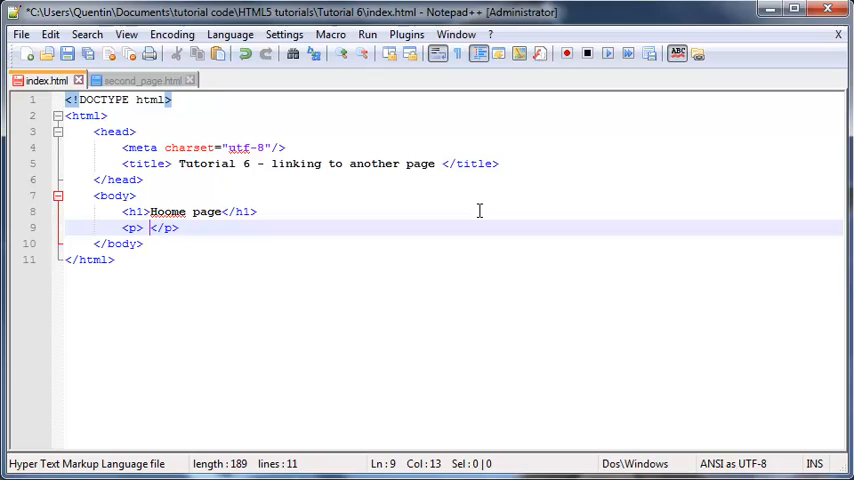
Fill the paragraph with "would you like to go to the second page?"
type("would")
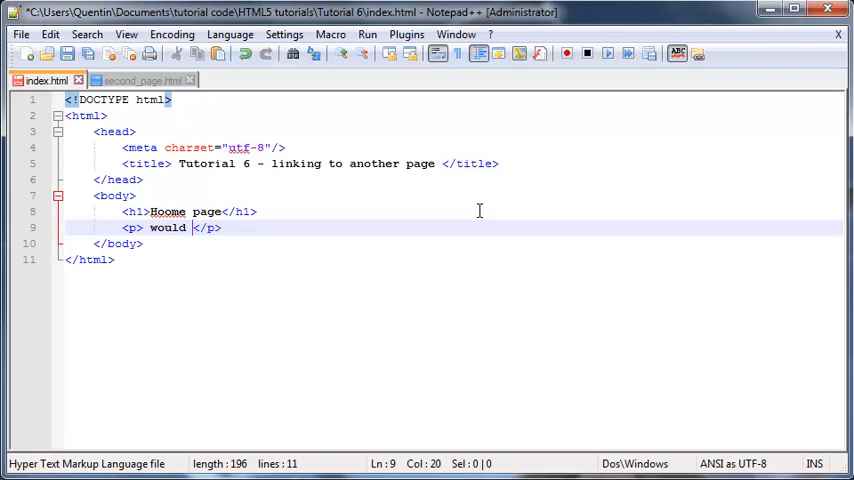
type("you like to")
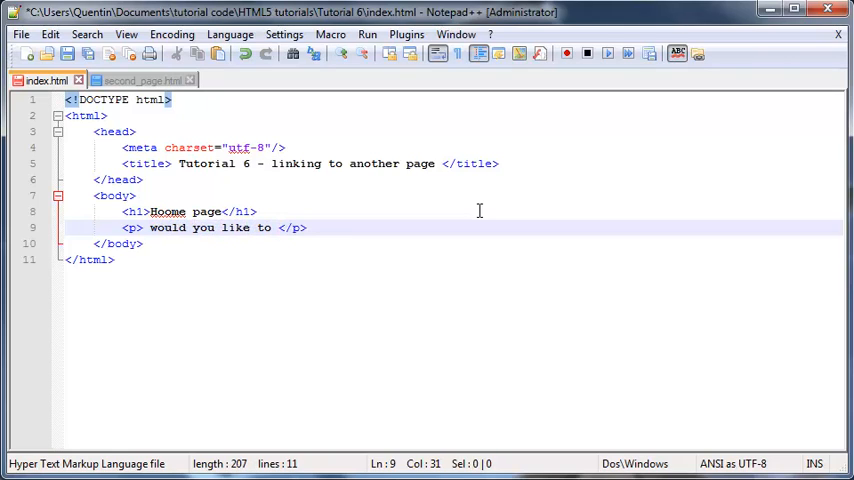
type("go to the")
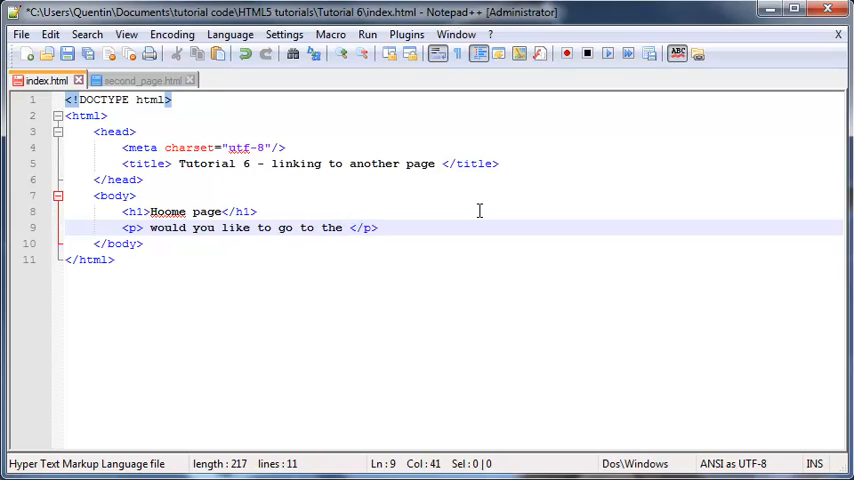
type("sed")
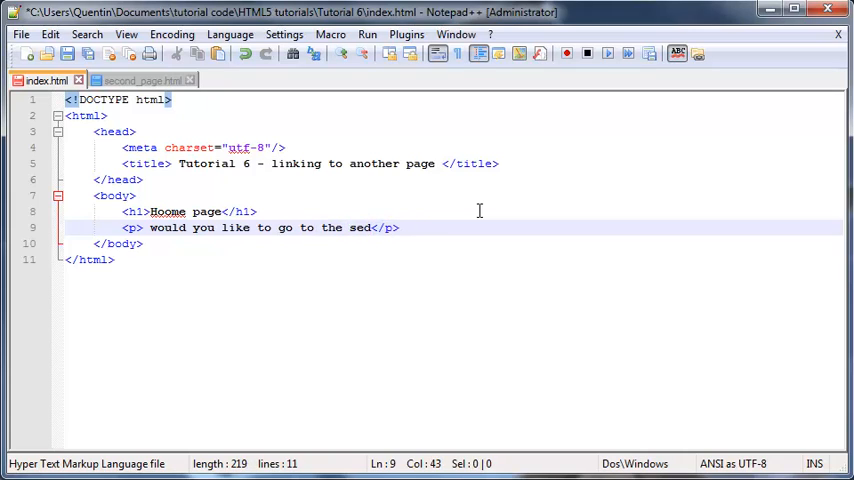
type("econd page?")
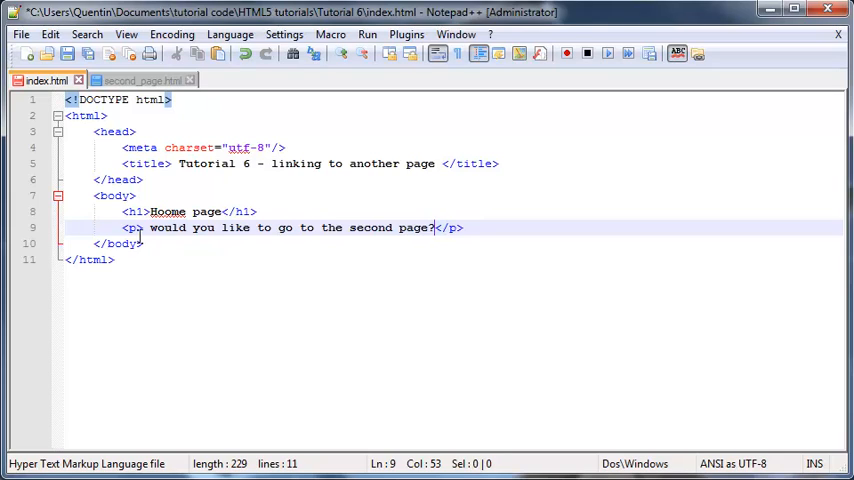
mouse_move(324, 234)
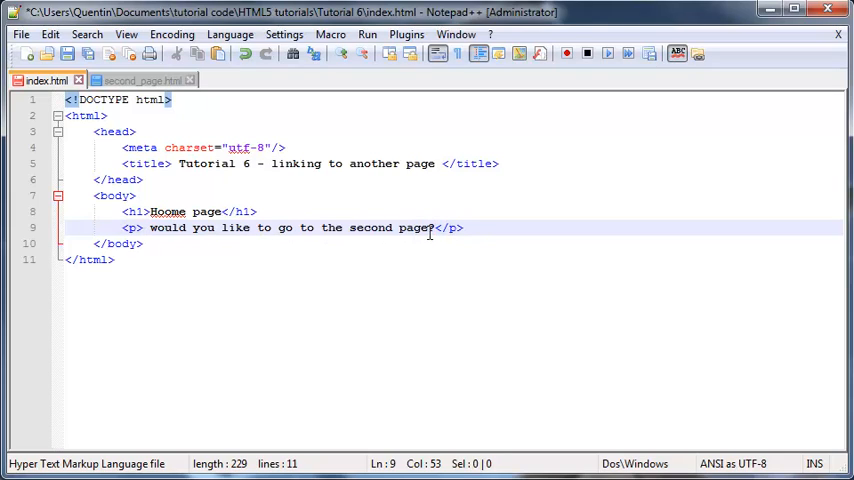
mouse_move(492, 284)
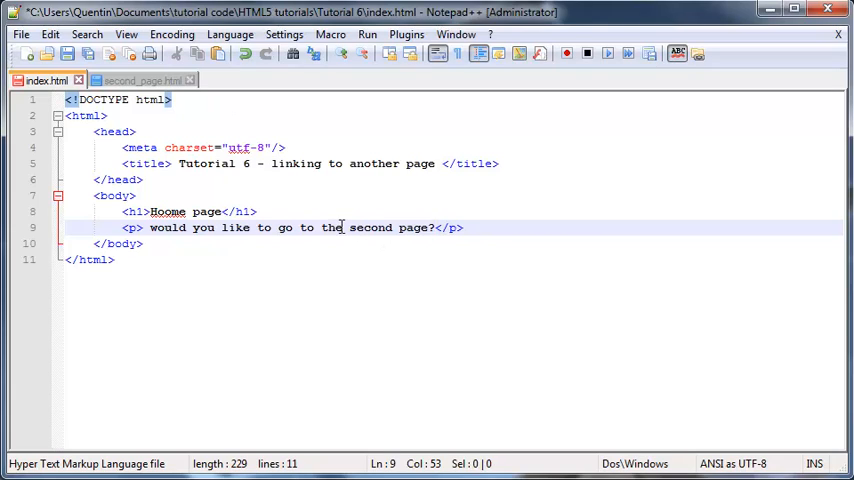
Begin an opening <a> tag before "second page" in the paragraph
type("<>")
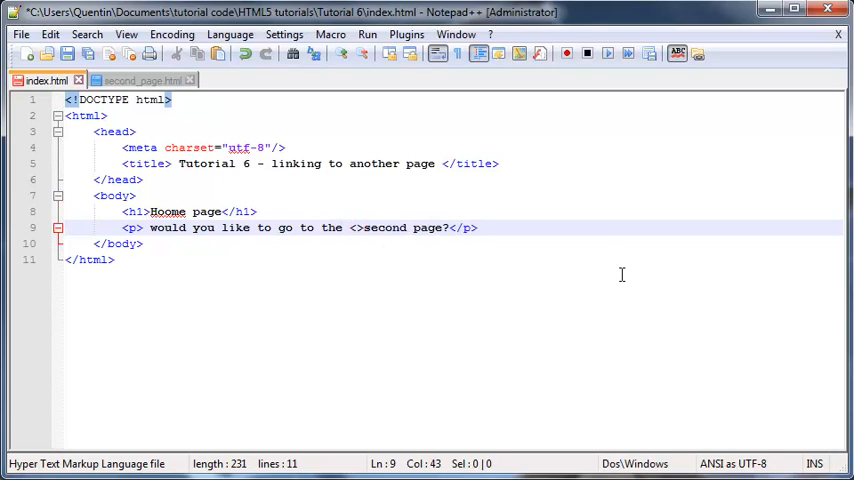
type("a")
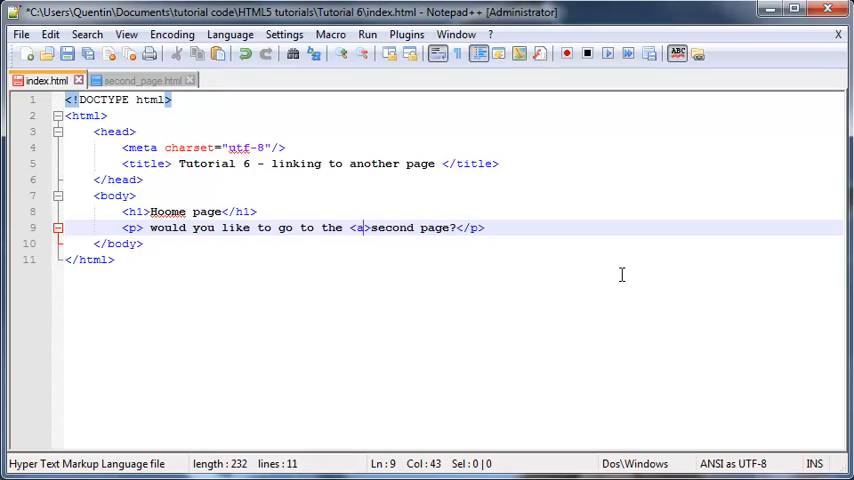
mouse_move(368, 252)
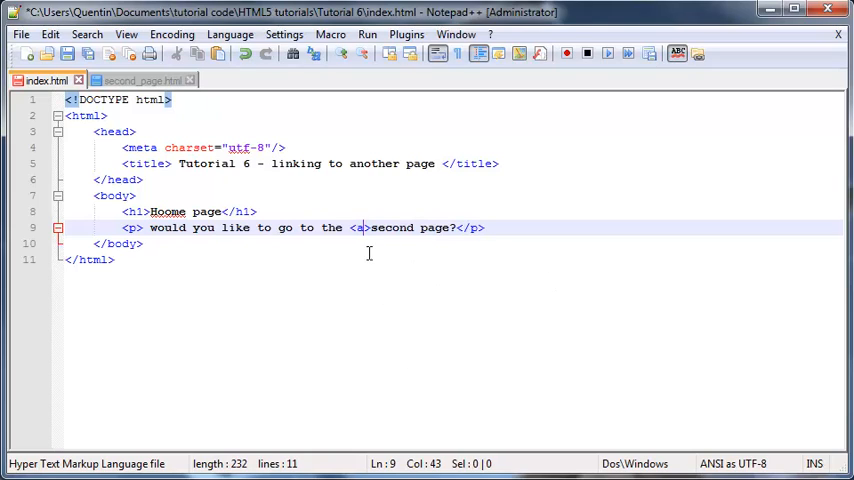
mouse_move(342, 242)
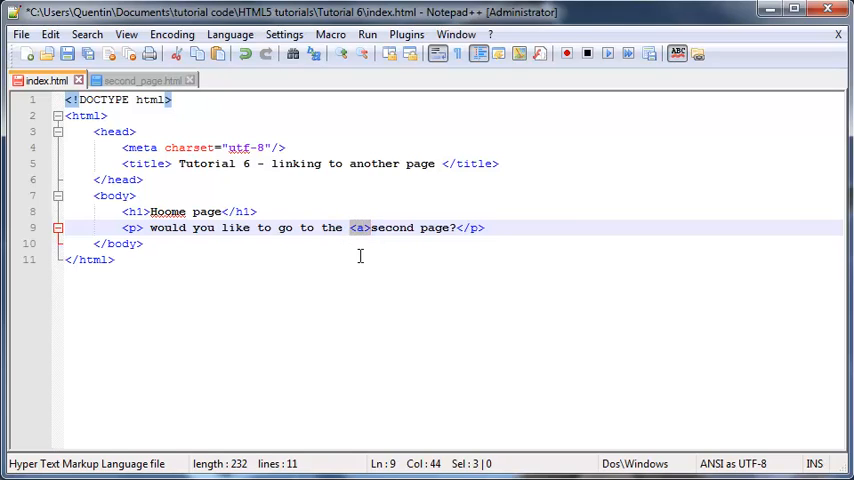
mouse_move(378, 382)
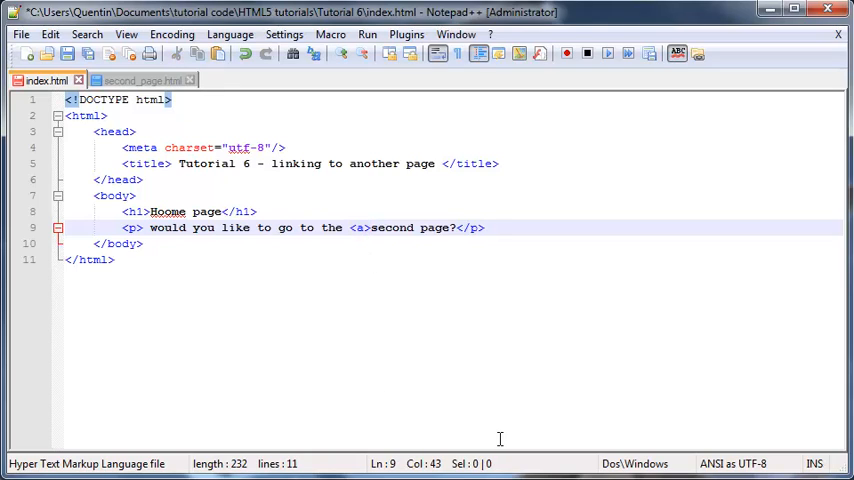
mouse_move(452, 260)
type(" </a>")
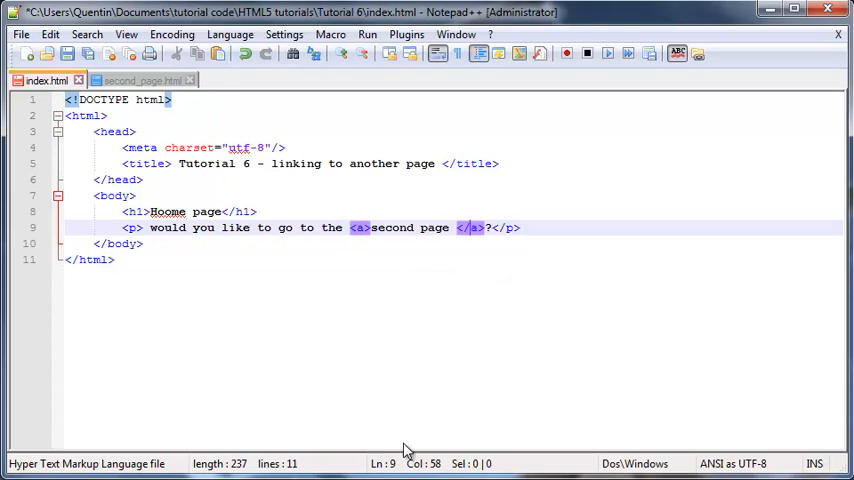
mouse_move(264, 396)
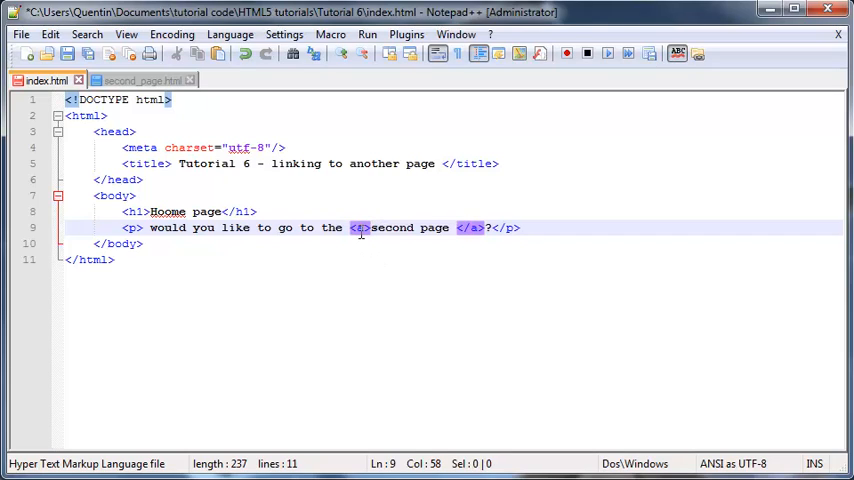
Place the cursor after '<a' ready to add an attribute to the anchor
left_click(370, 228)
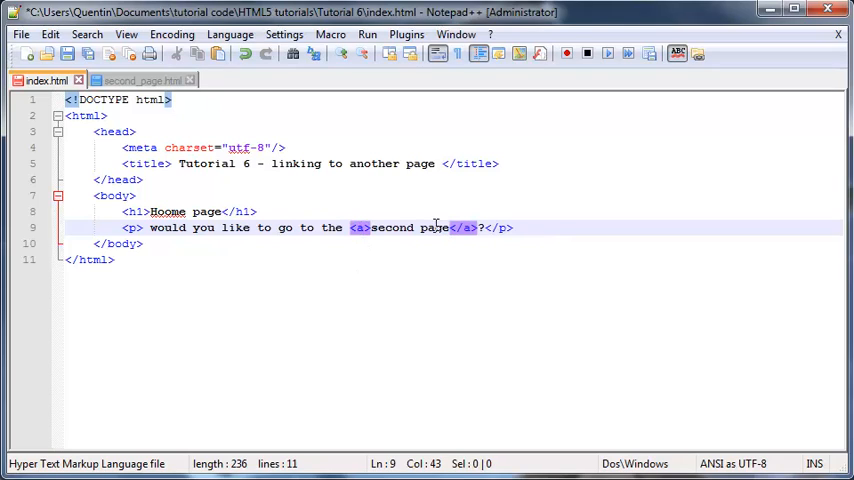
mouse_move(470, 250)
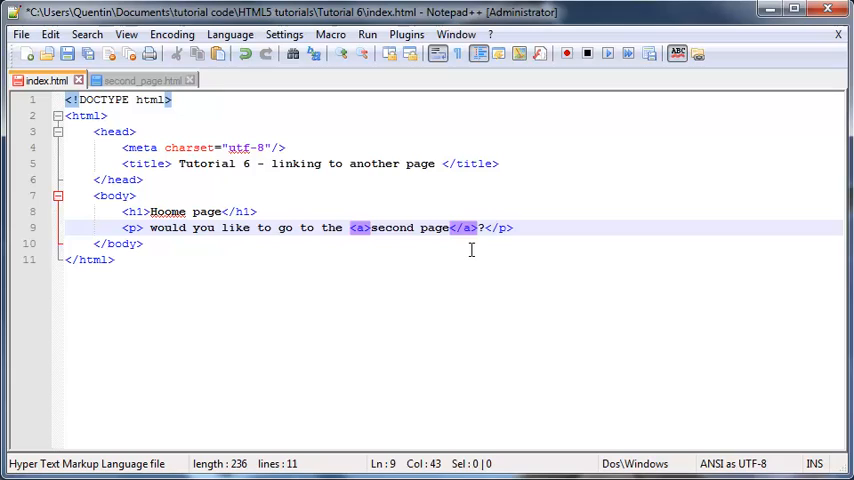
mouse_move(404, 264)
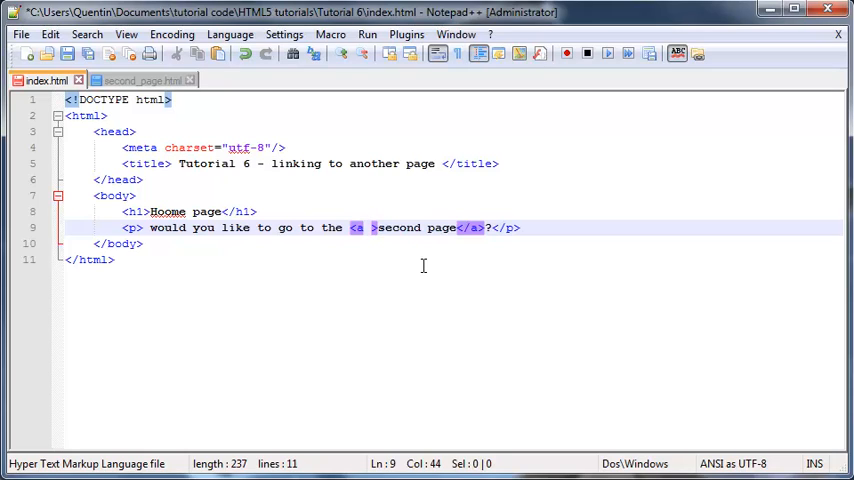
mouse_move(380, 282)
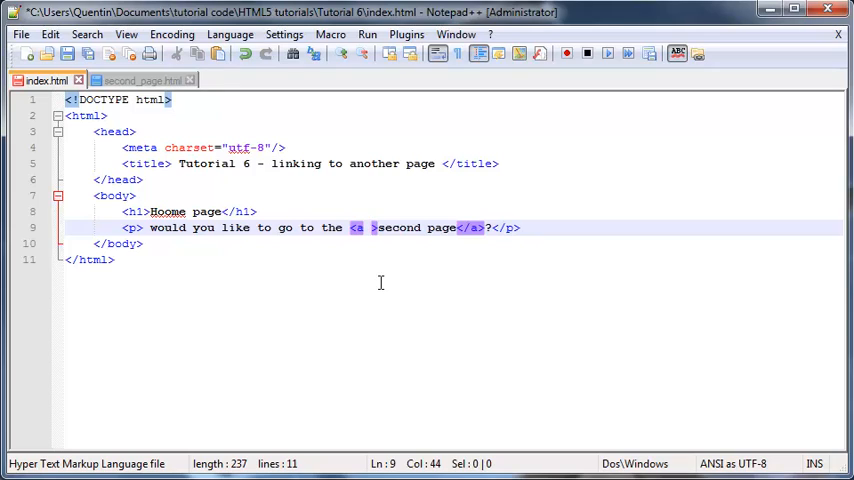
mouse_move(384, 344)
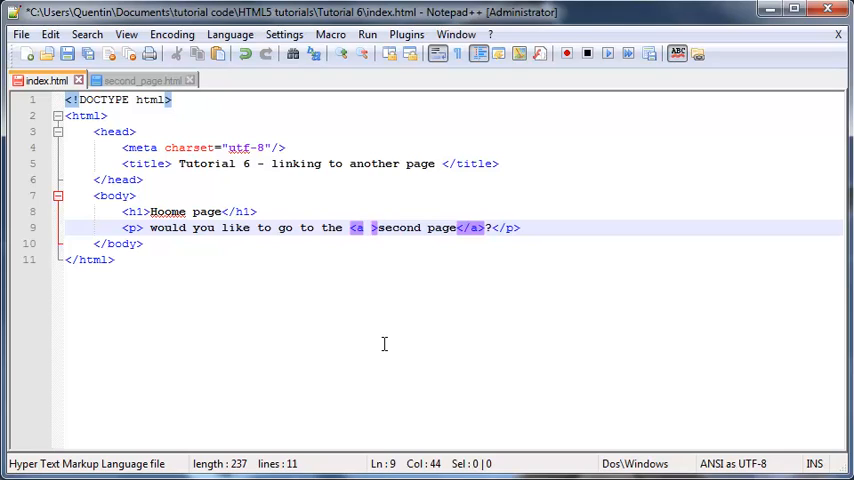
mouse_move(372, 238)
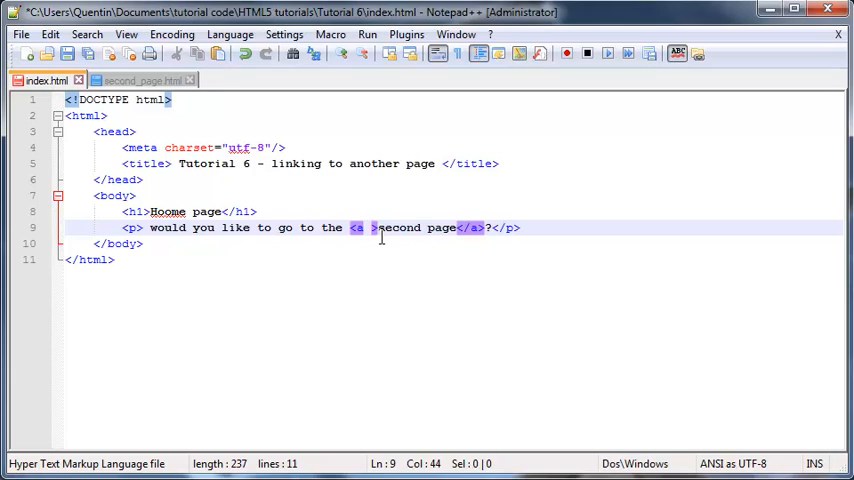
Give the anchor href="second_page.html" so the link targets the second page
type("href")
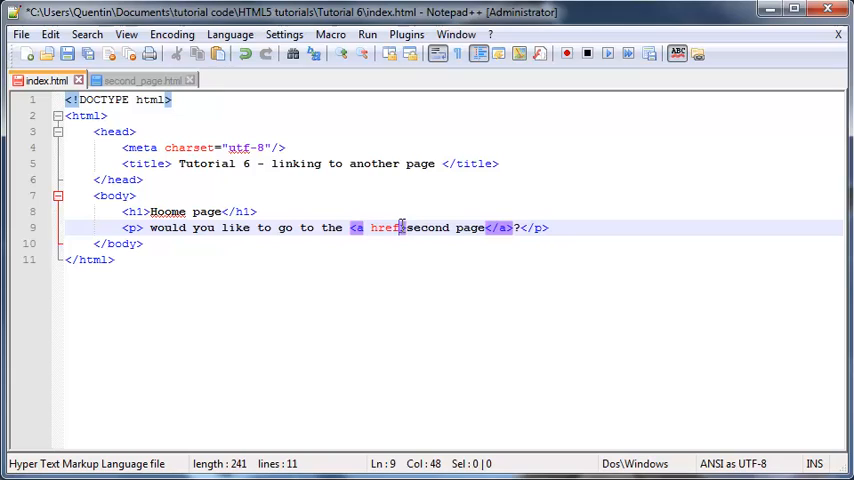
mouse_move(730, 296)
type("=")
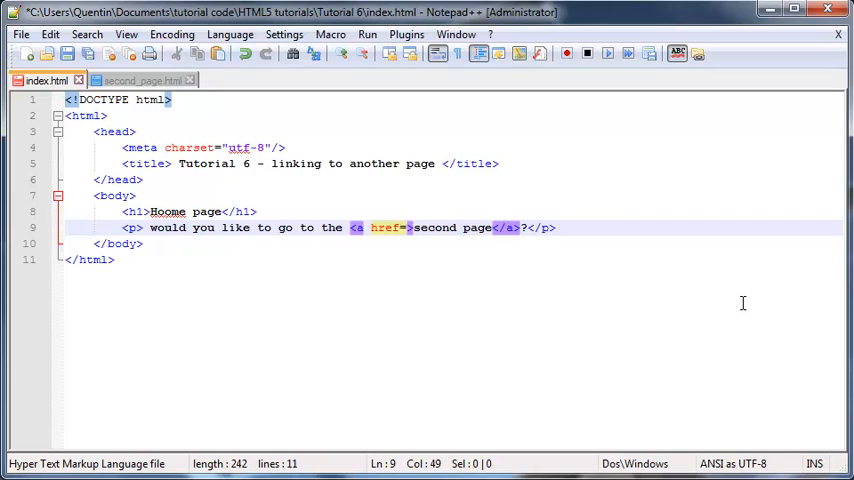
type("\"\"")
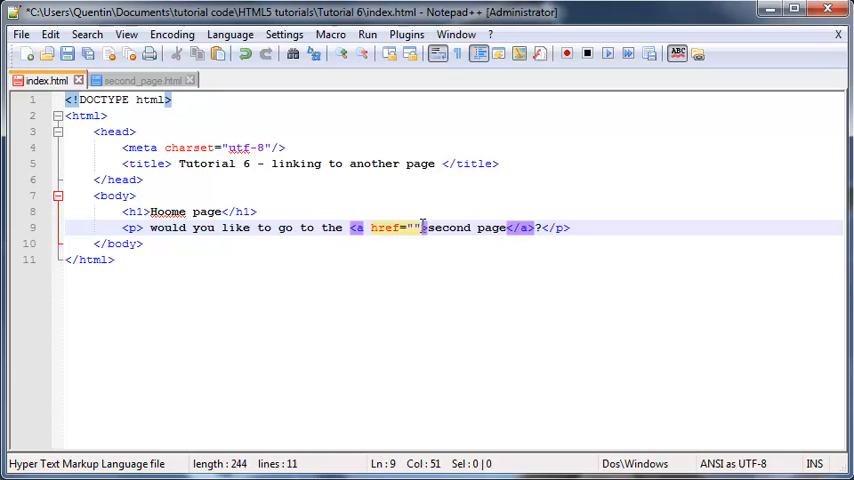
mouse_move(318, 212)
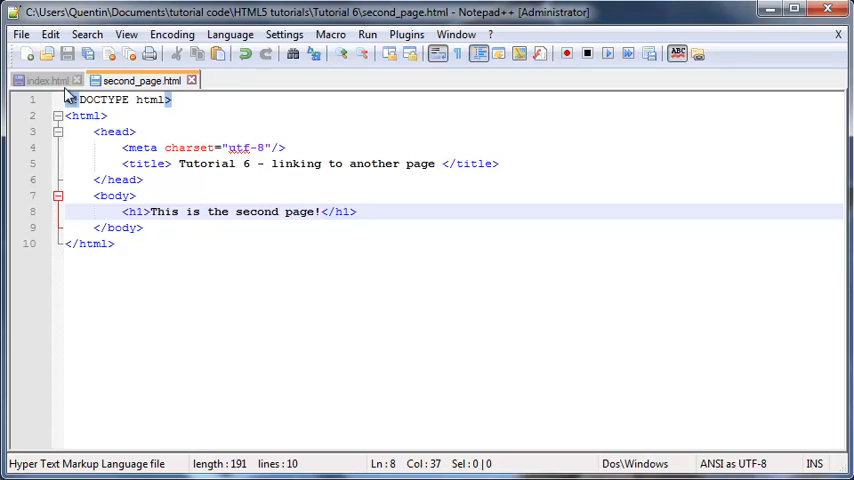
left_click(44, 80)
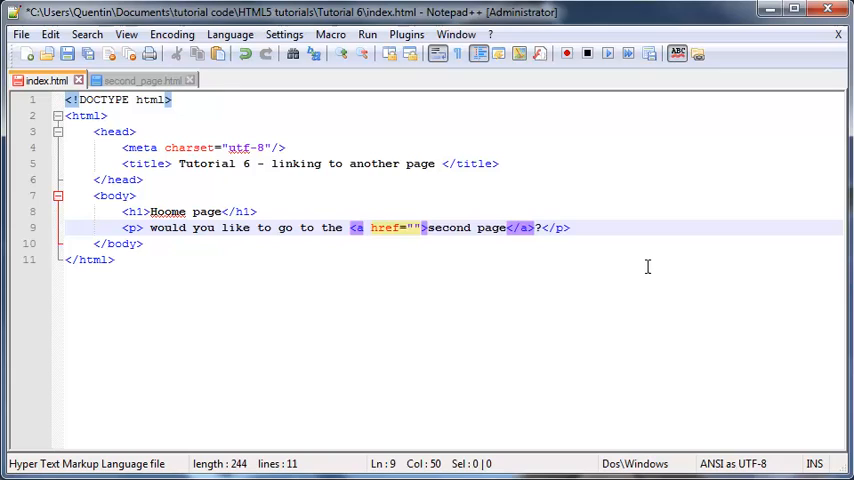
type("second")
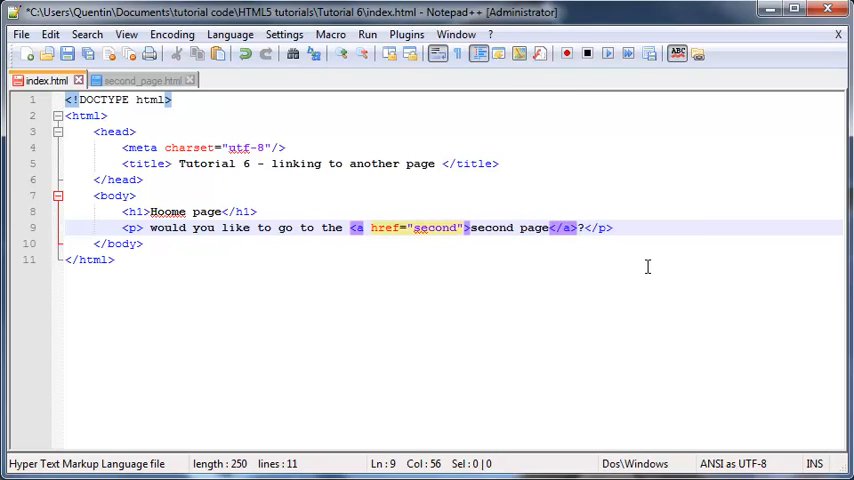
type("_pag")
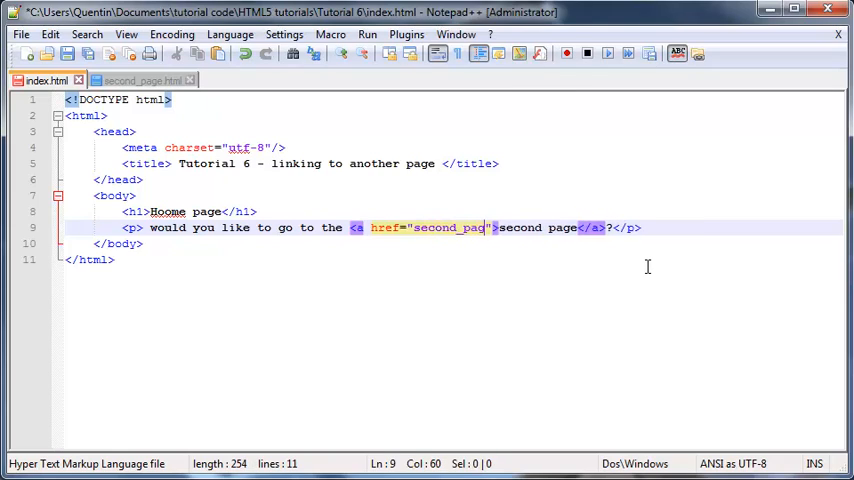
type("e.html")
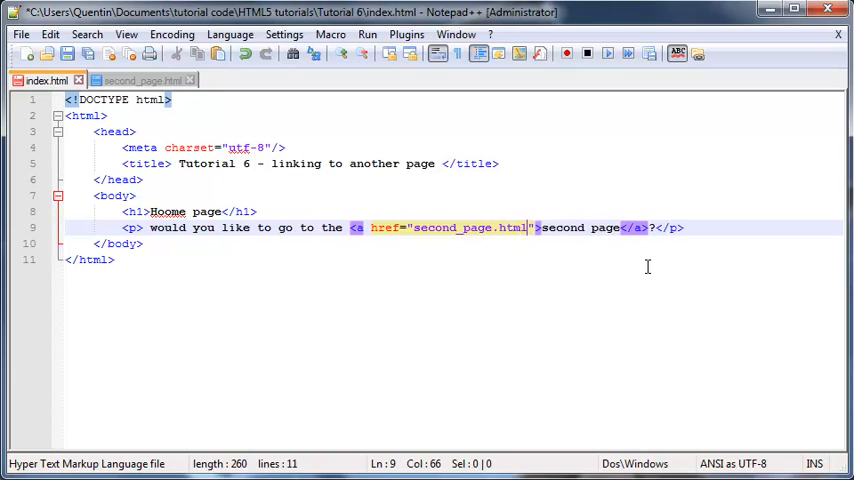
mouse_move(140, 80)
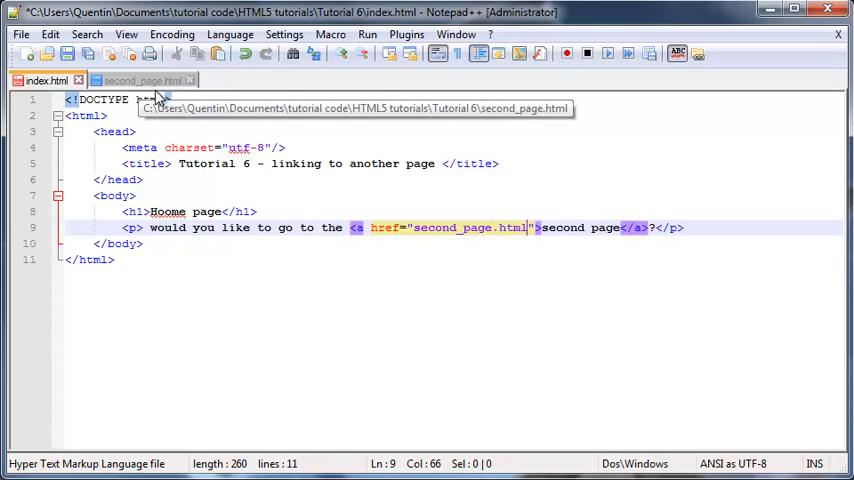
mouse_move(88, 54)
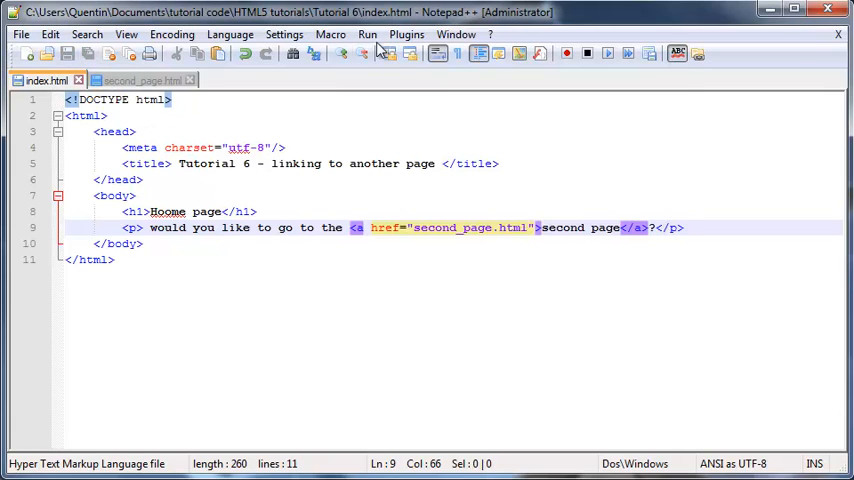
Launch index.html in Firefox from the Run menu to test it
left_click(368, 34)
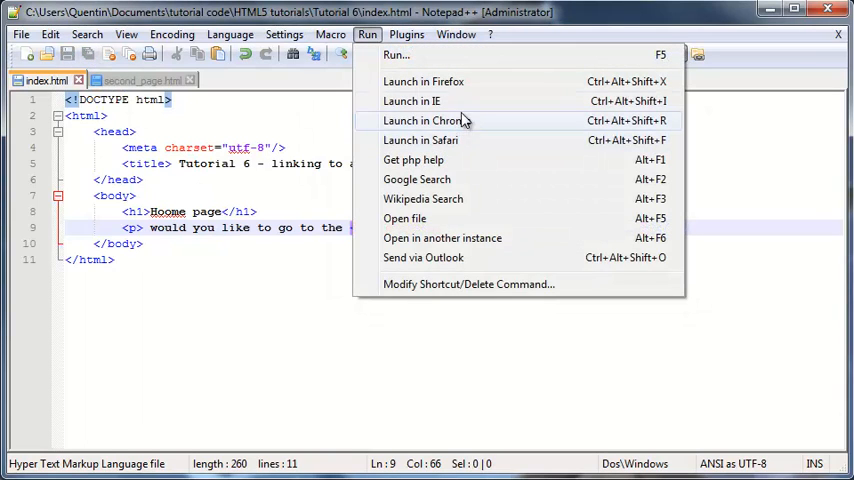
left_click(424, 80)
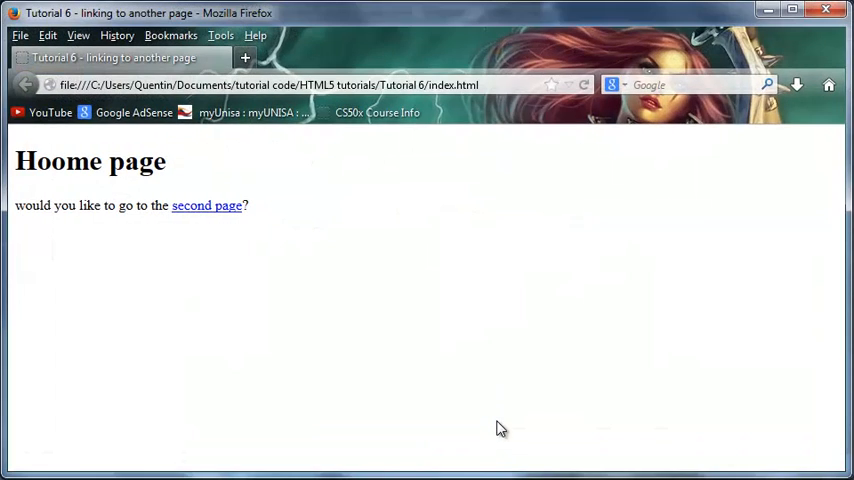
mouse_move(208, 210)
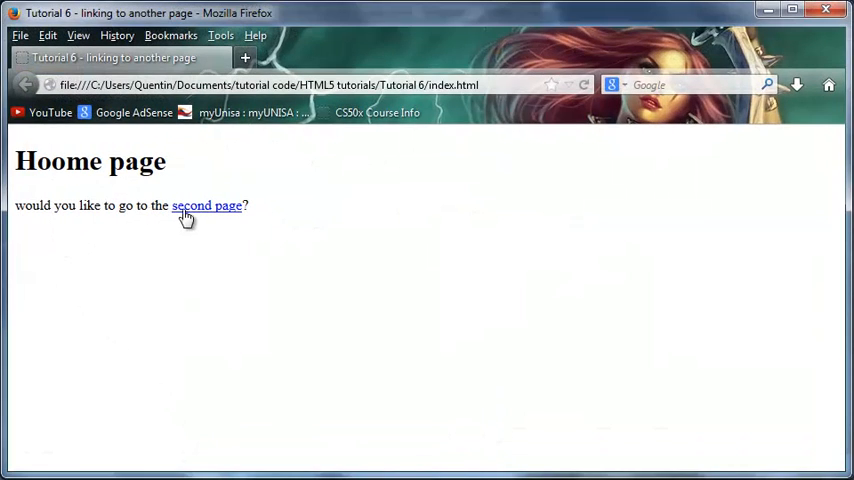
mouse_move(104, 324)
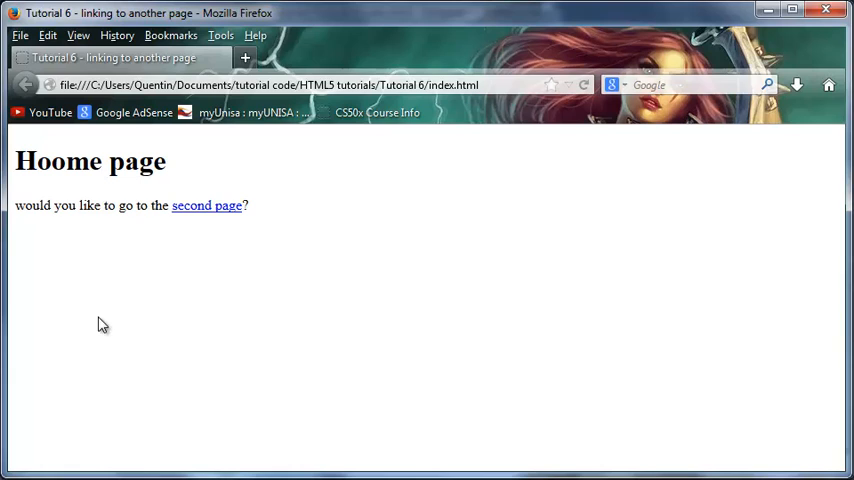
Follow the second page link in Firefox and go back to the Hoome page
left_click(208, 204)
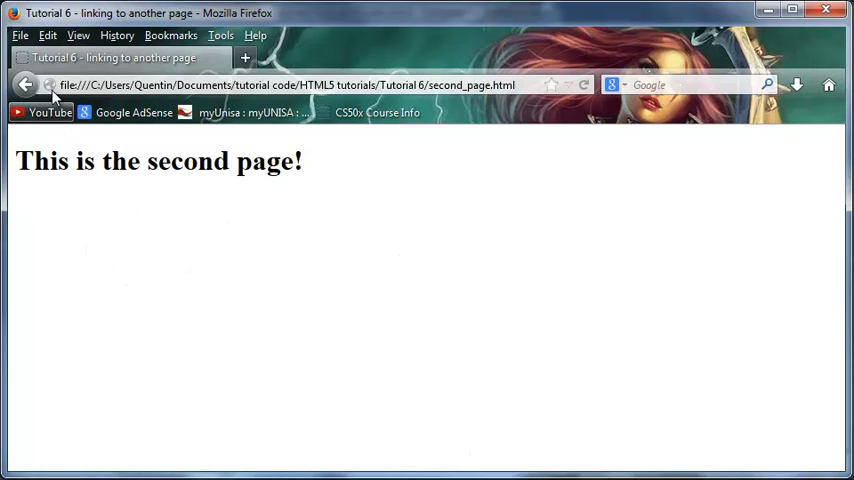
left_click(24, 84)
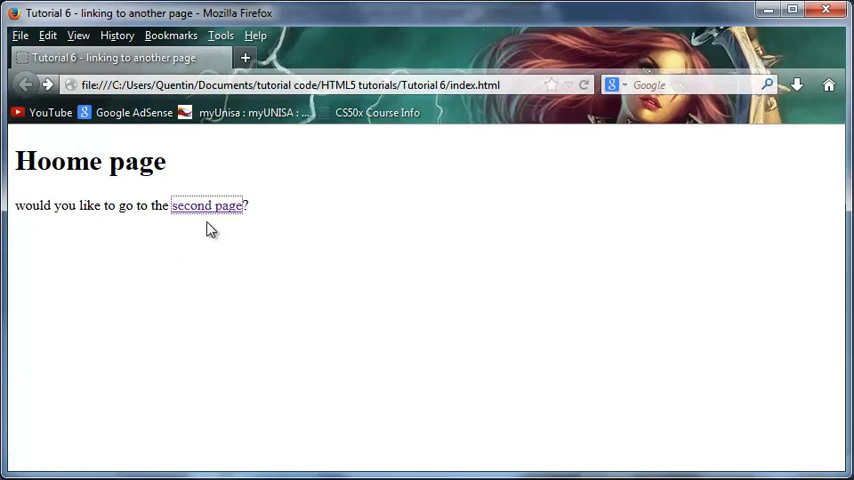
left_click(206, 204)
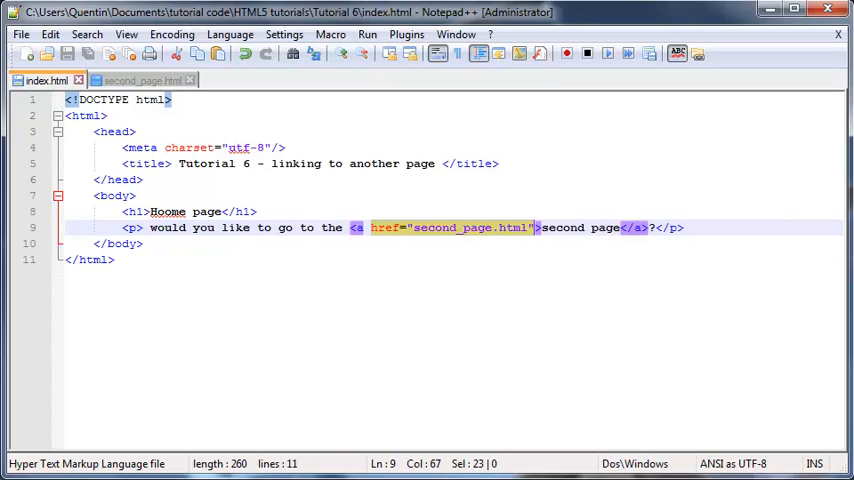
Return to index.html in Notepad++ on the line below the paragraph
left_click(594, 244)
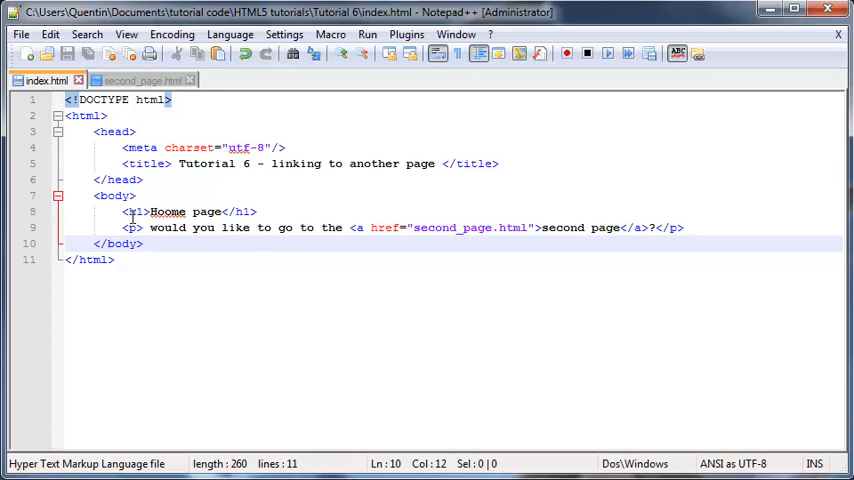
mouse_move(390, 306)
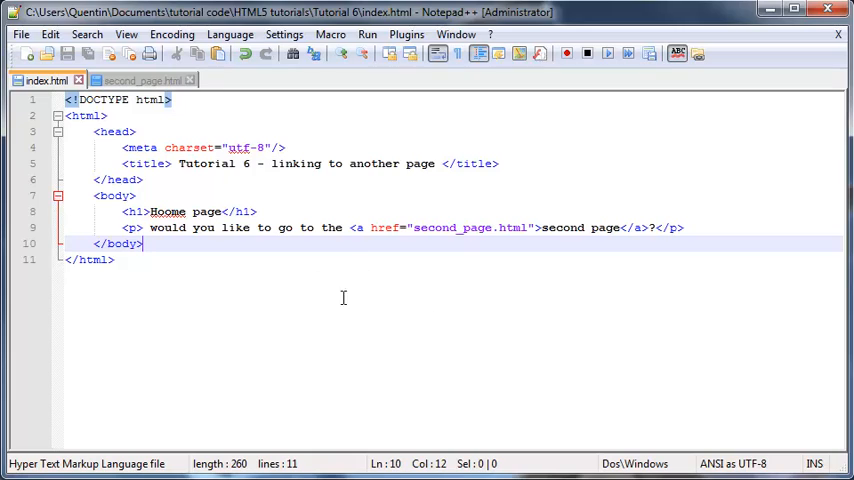
mouse_move(206, 246)
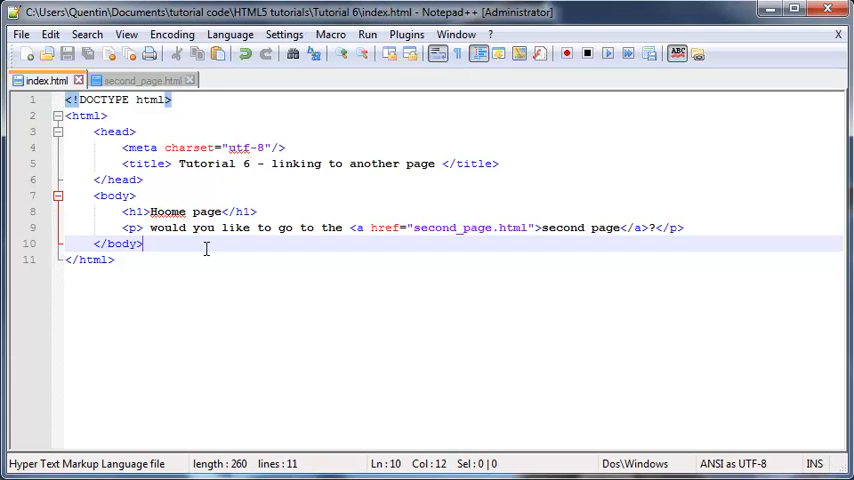
mouse_move(188, 232)
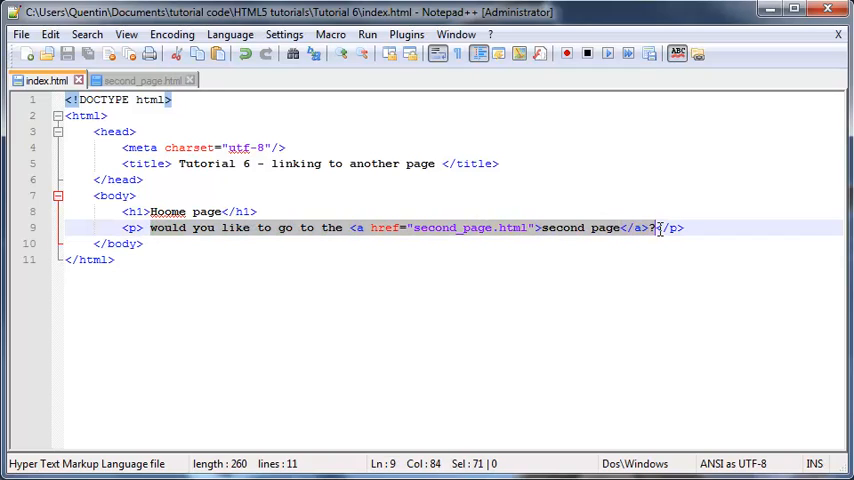
Replace the paragraph text with 'here search on this great website <a>google'
key("Delete")
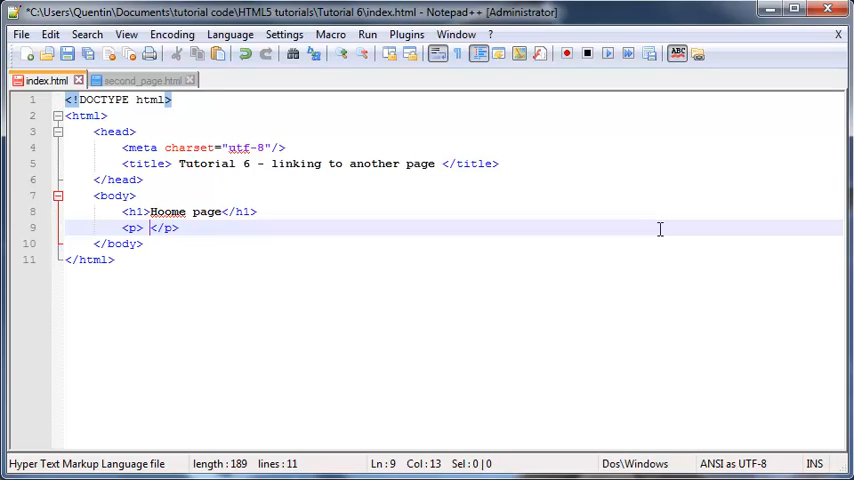
type("here search")
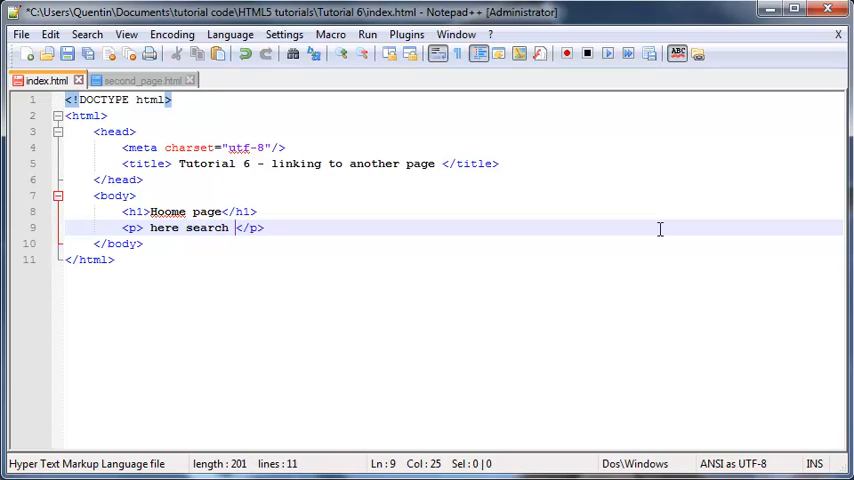
type("on the i")
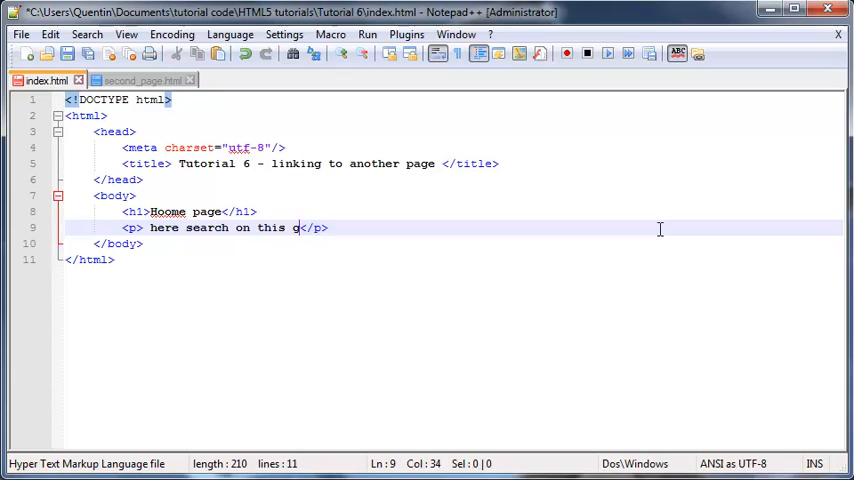
type("reat website google")
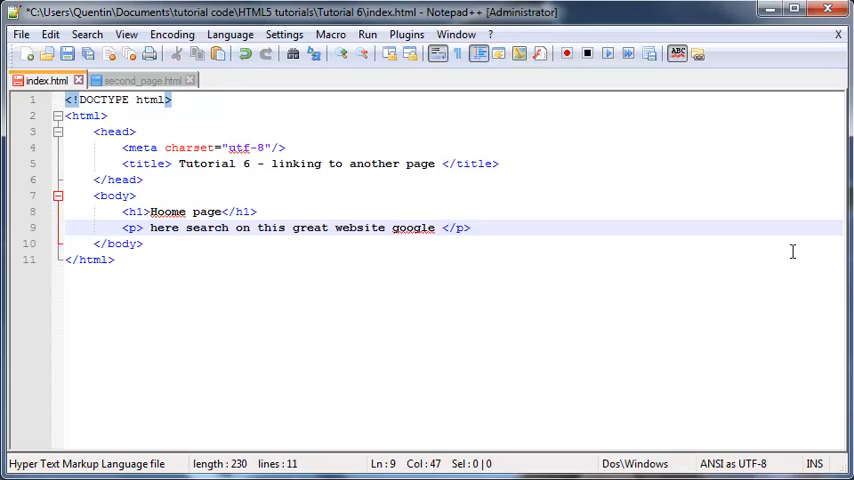
type("<a>")
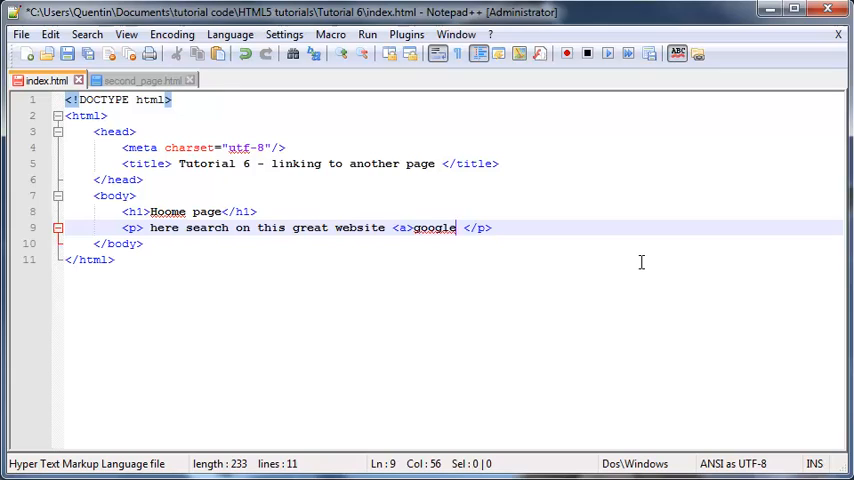
Close the anchor after google with </a> and add an empty href="" in the opening tag
type("</a>")
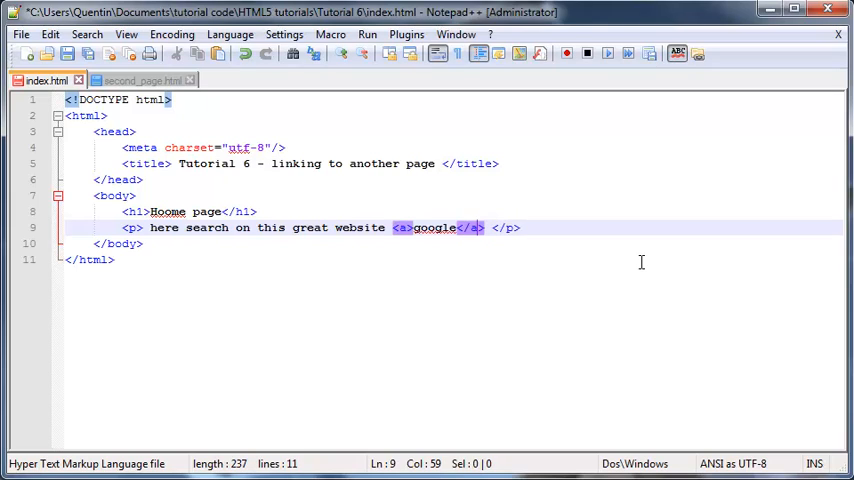
left_click(410, 228)
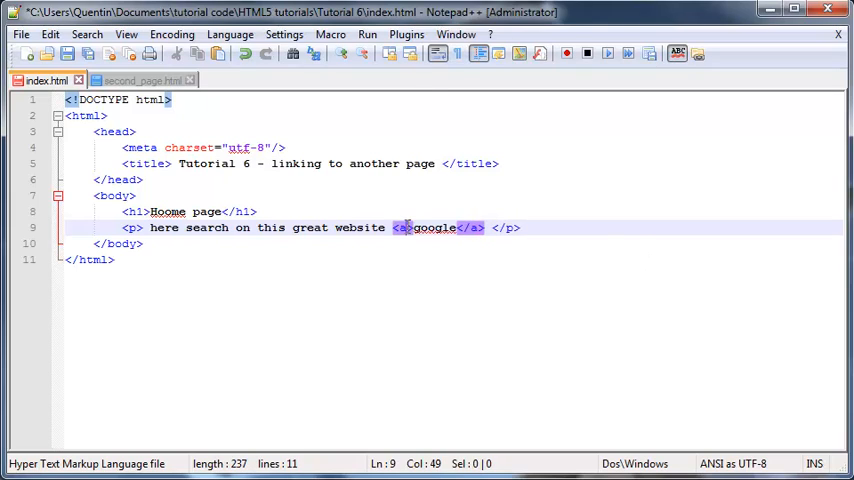
type("href")
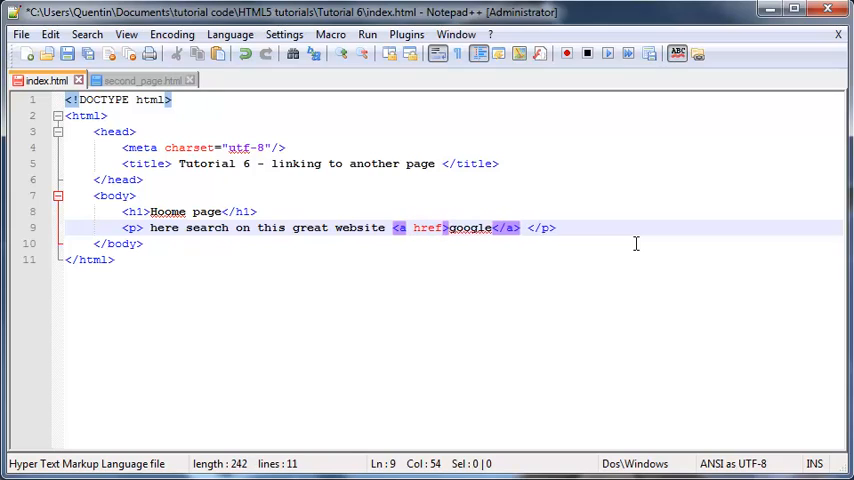
type("\"\"")
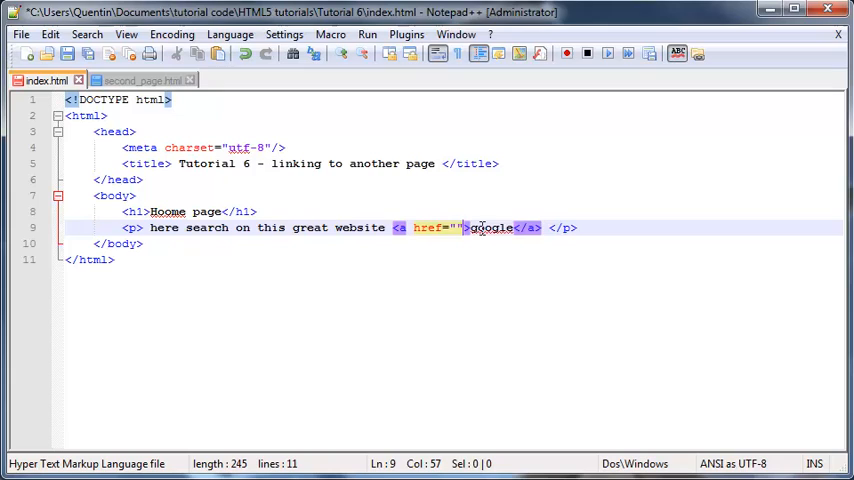
double_click(490, 228)
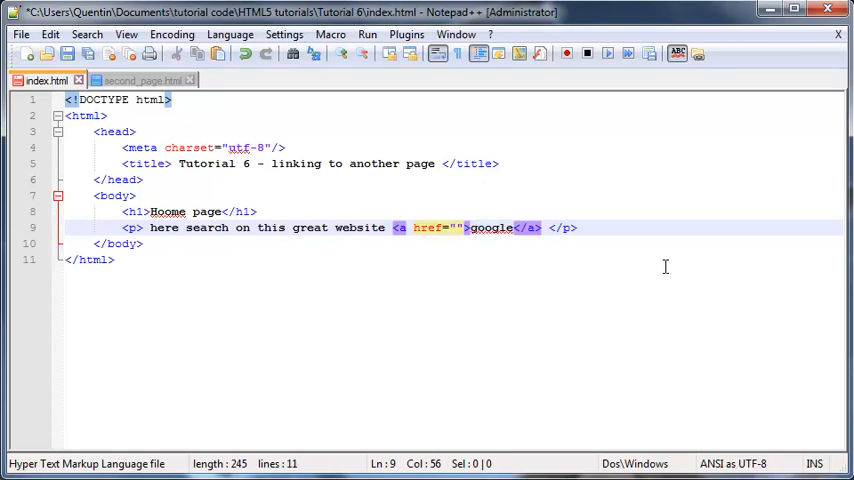
type("h")
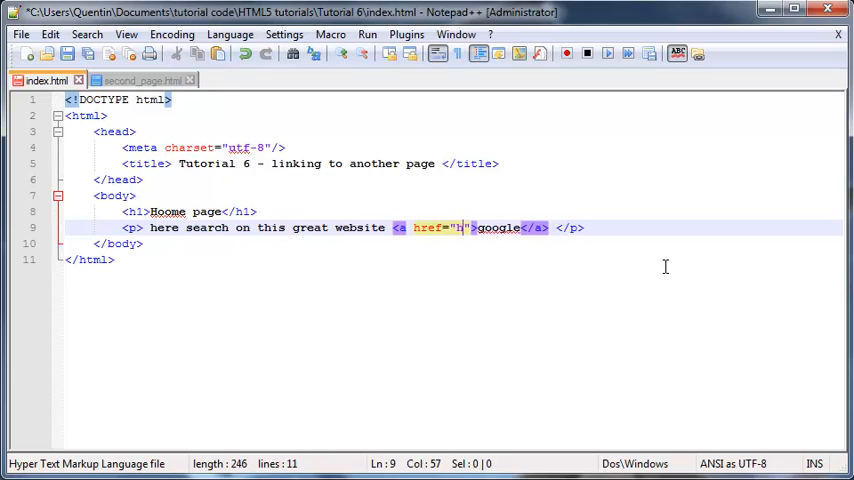
type("ttp")
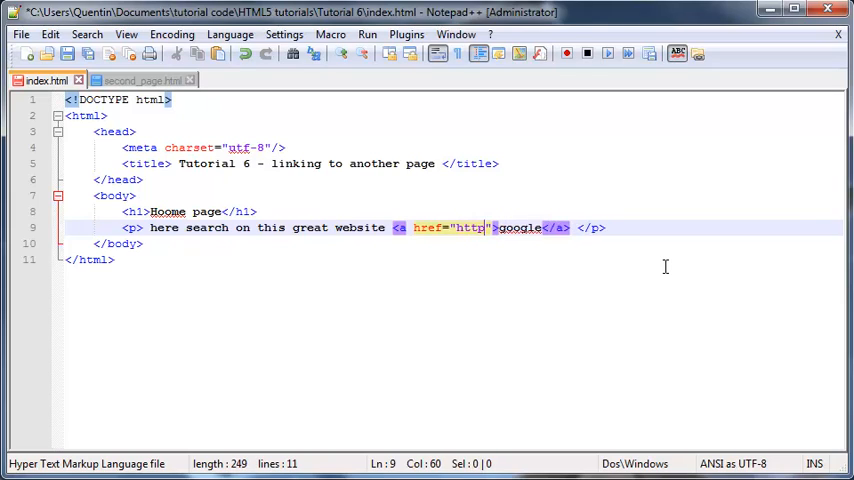
type("://")
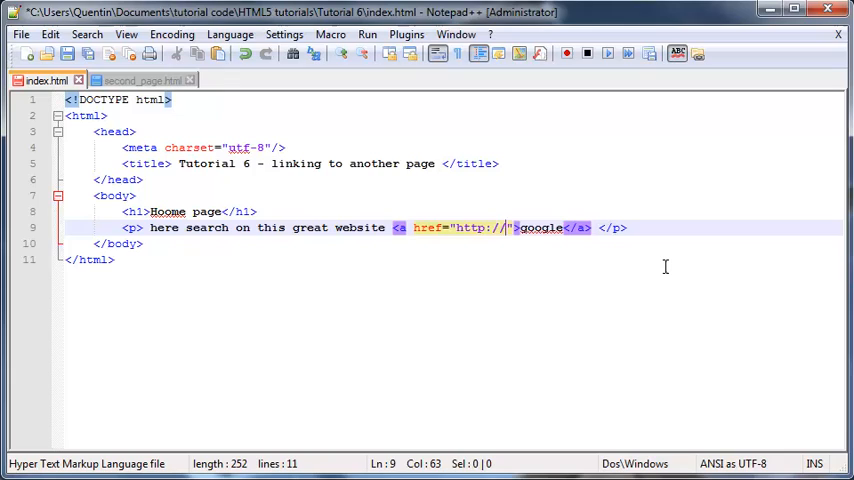
type("www")
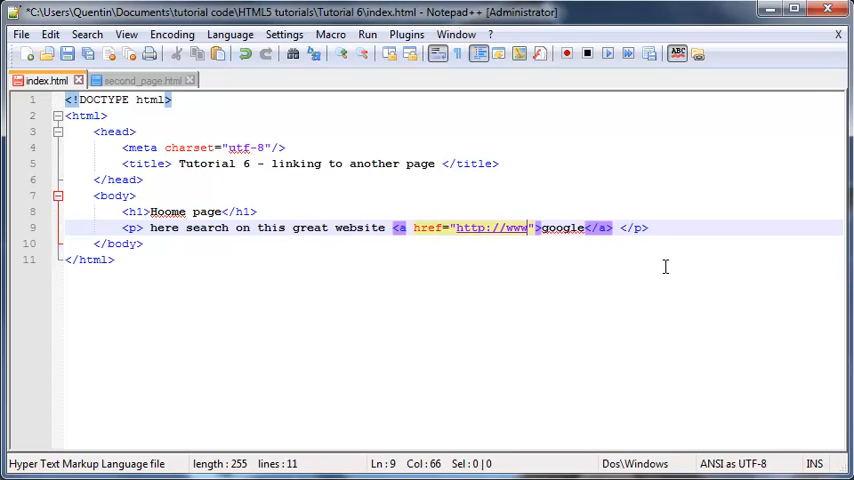
type(".goog")
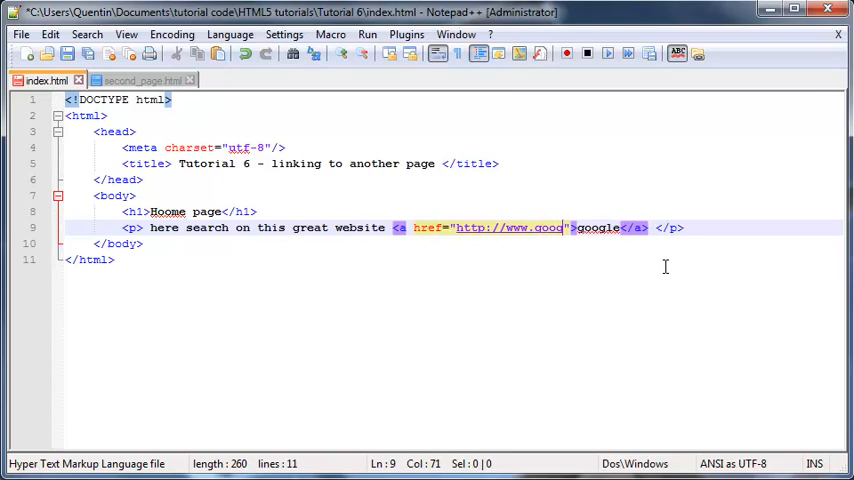
type("gle.com")
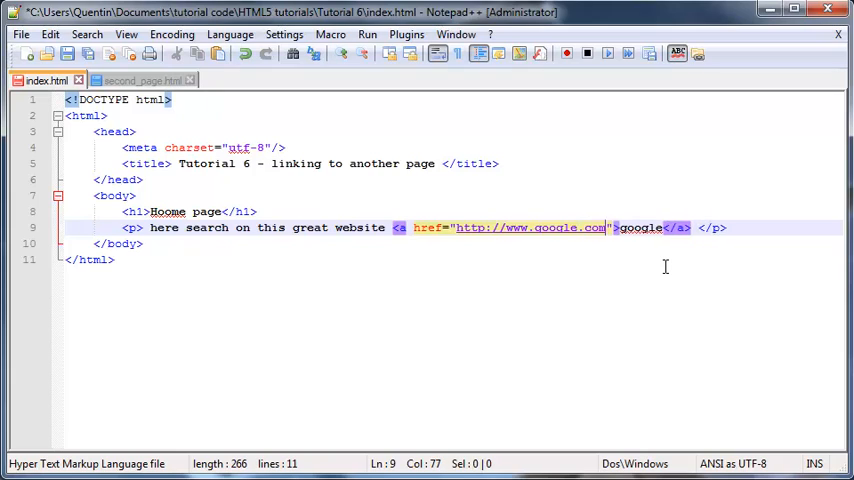
mouse_move(470, 240)
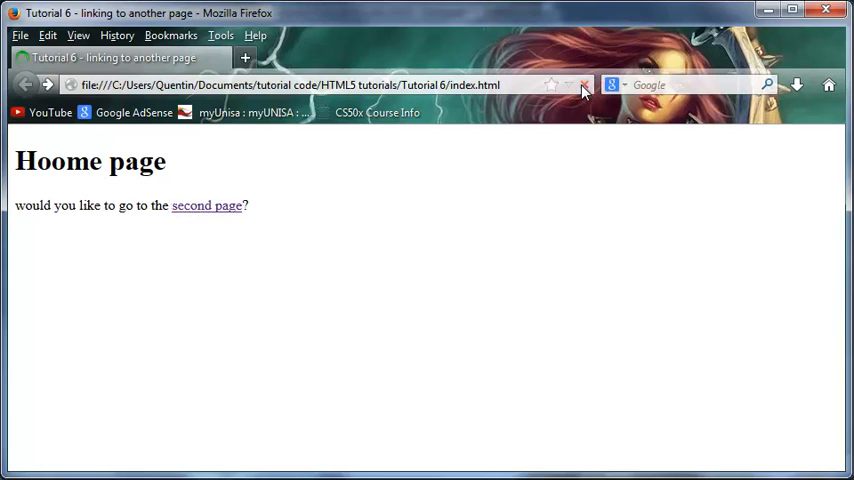
Reload the page in Firefox and follow the google link to the Google homepage
left_click(584, 84)
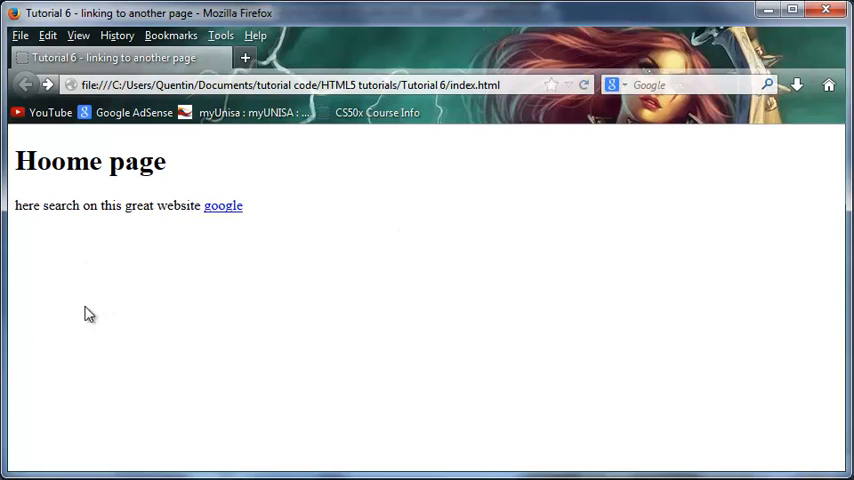
mouse_move(218, 212)
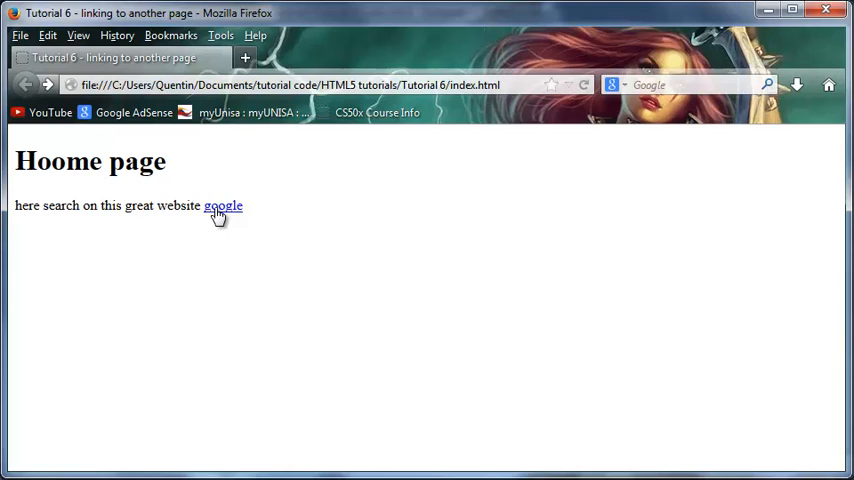
left_click(222, 206)
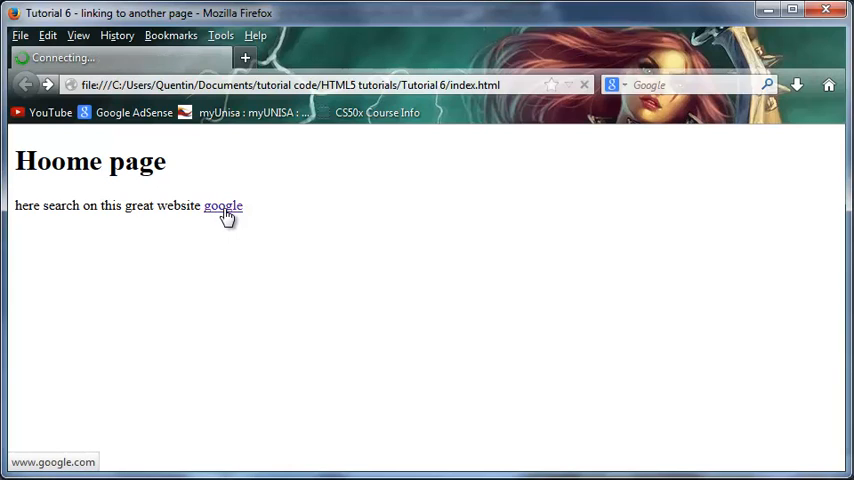
left_click(224, 206)
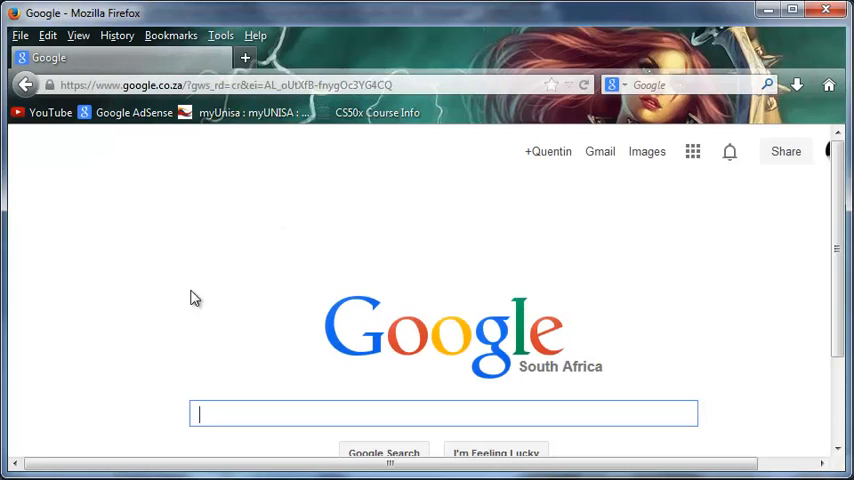
scroll("down", 3)
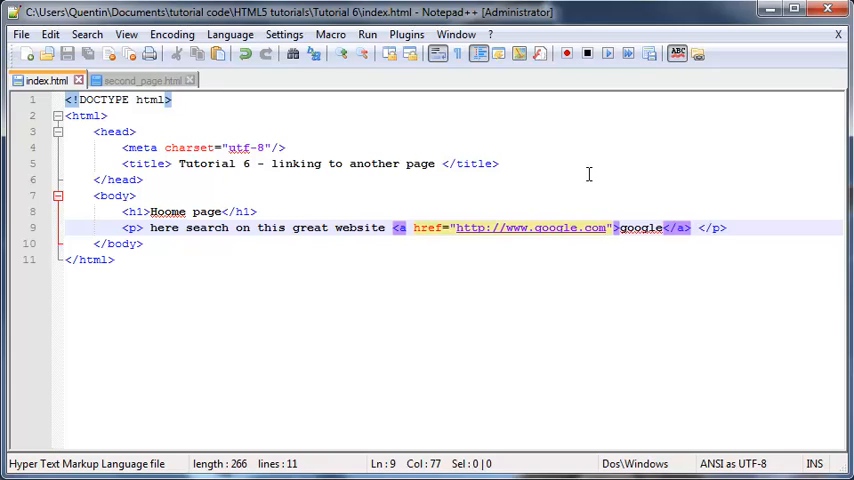
mouse_move(620, 278)
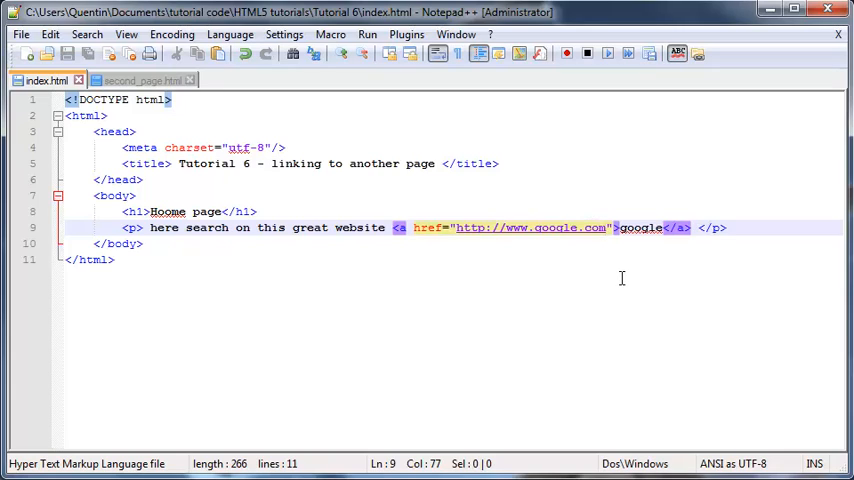